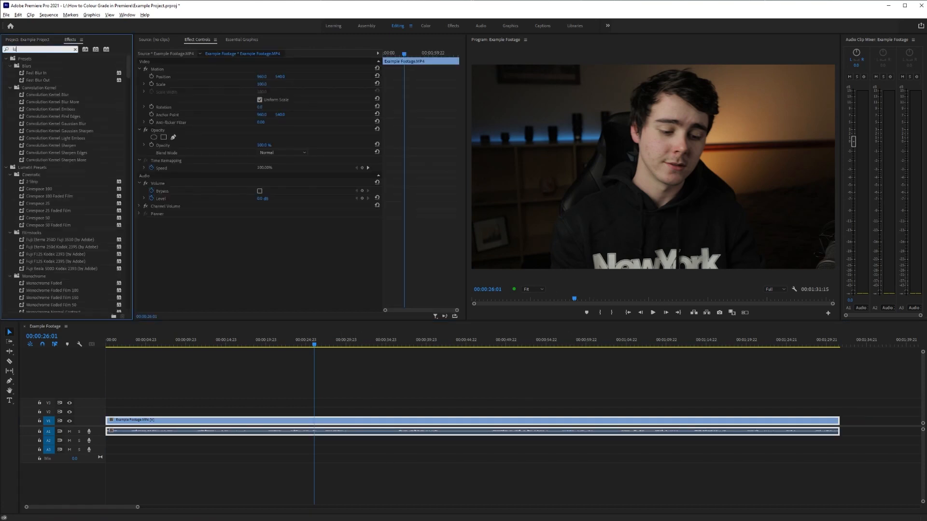
Search for Lumetri Color, apply it, and expand its Creative section
{"action": "type", "text": "lumetri color"}
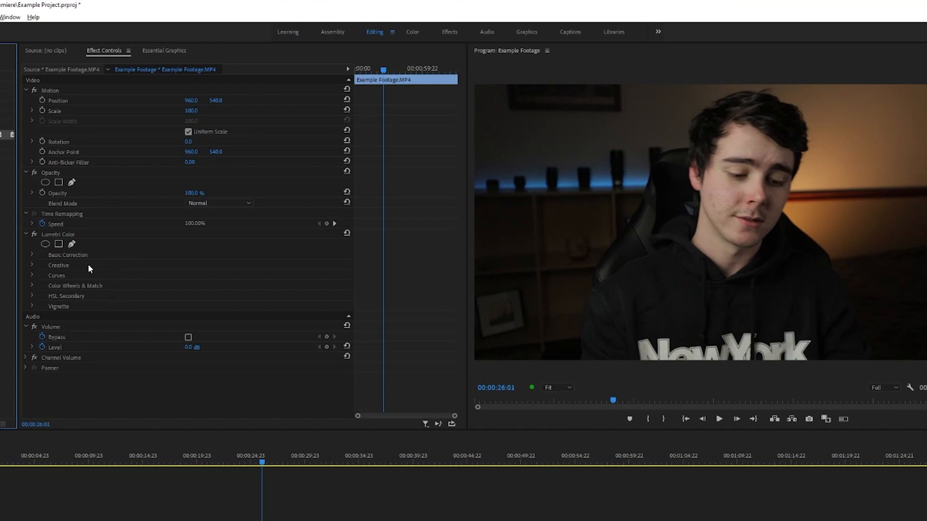
{"action": "left_click", "coordinate": [67, 255]}
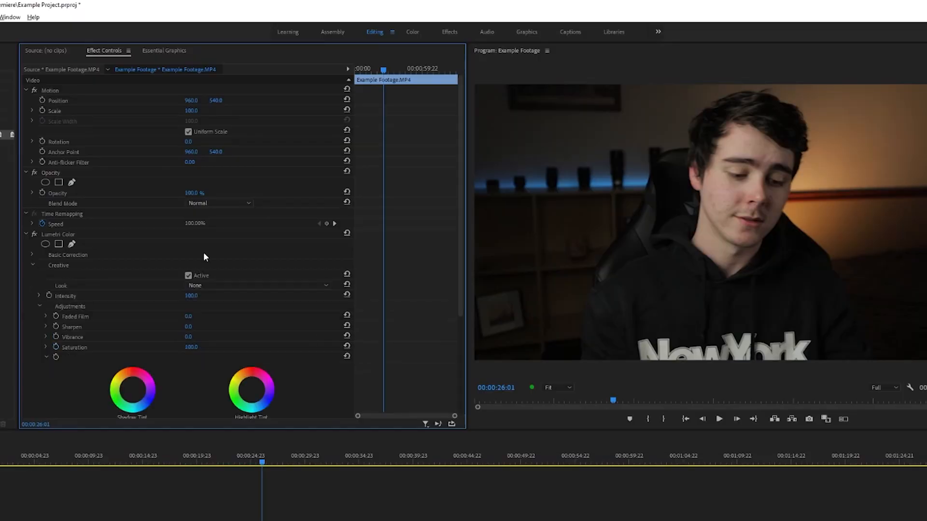
{"action": "left_click", "coordinate": [258, 285]}
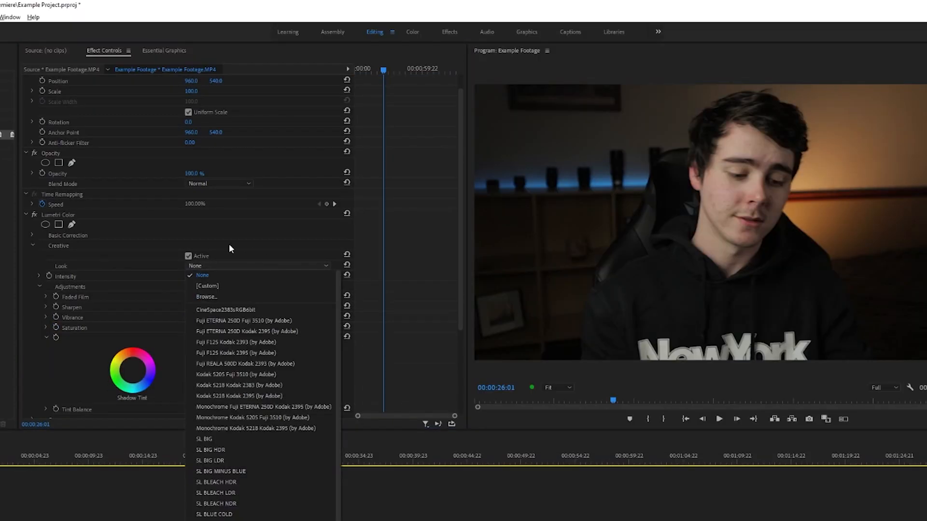
{"action": "left_click", "coordinate": [202, 275]}
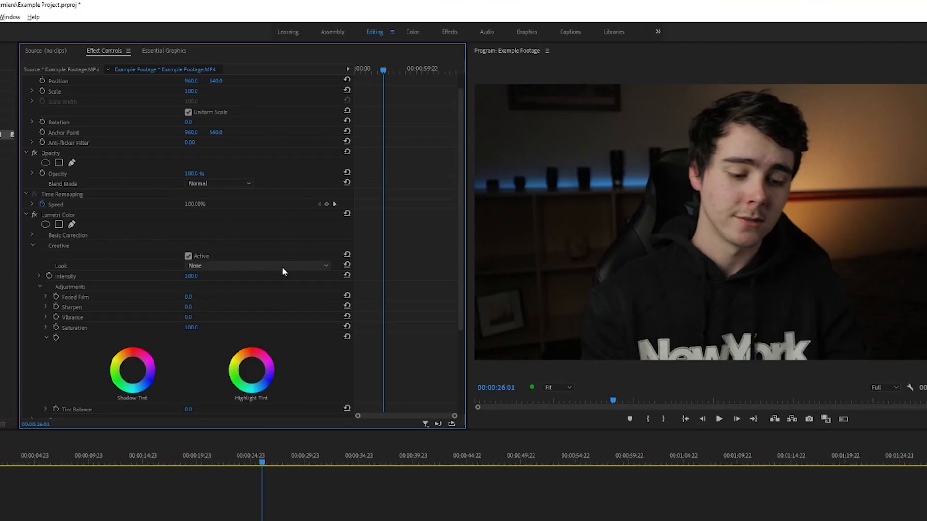
{"action": "left_click", "coordinate": [260, 266]}
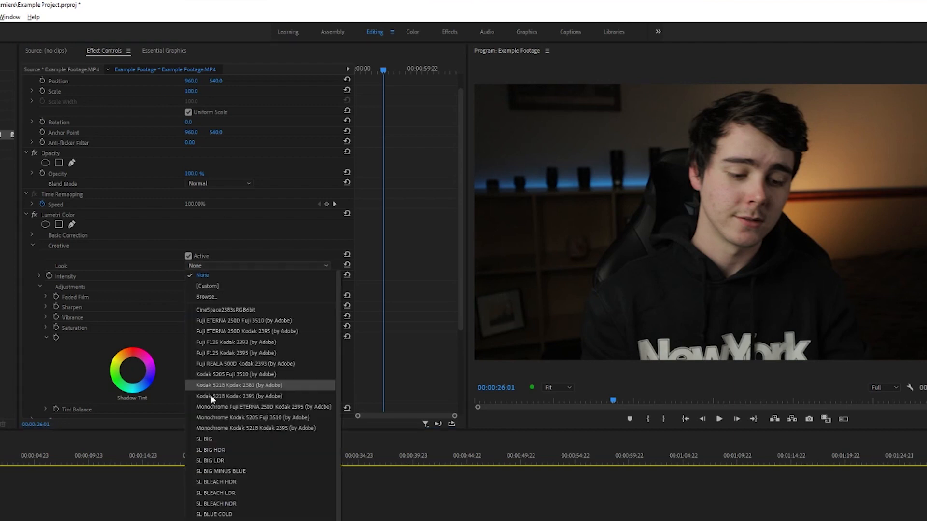
{"action": "left_click", "coordinate": [238, 385]}
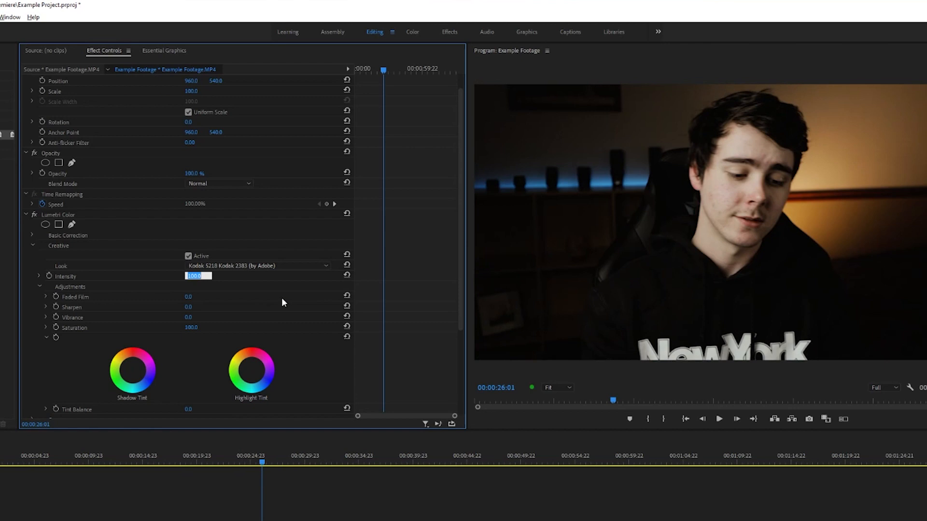
{"action": "left_click_drag", "start_coordinate": [198, 276], "coordinate": [198, 276]}
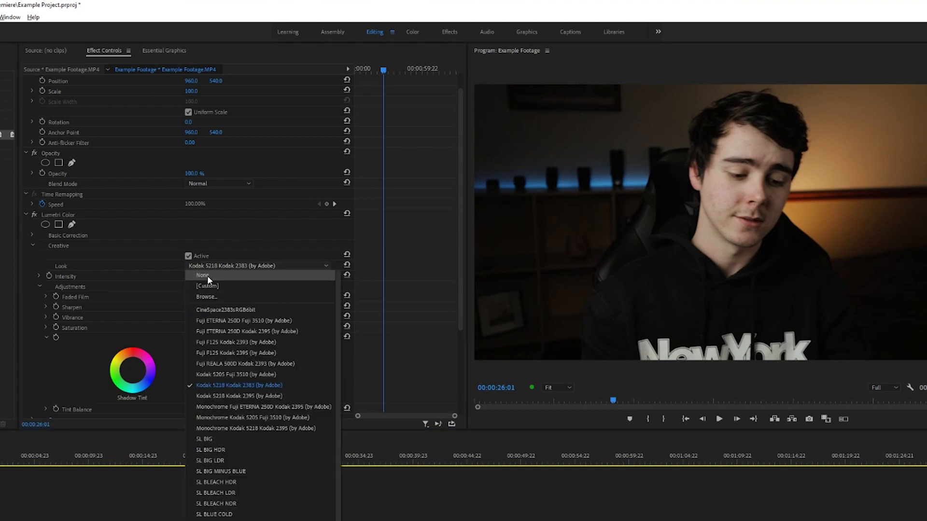
{"action": "left_click", "coordinate": [201, 275]}
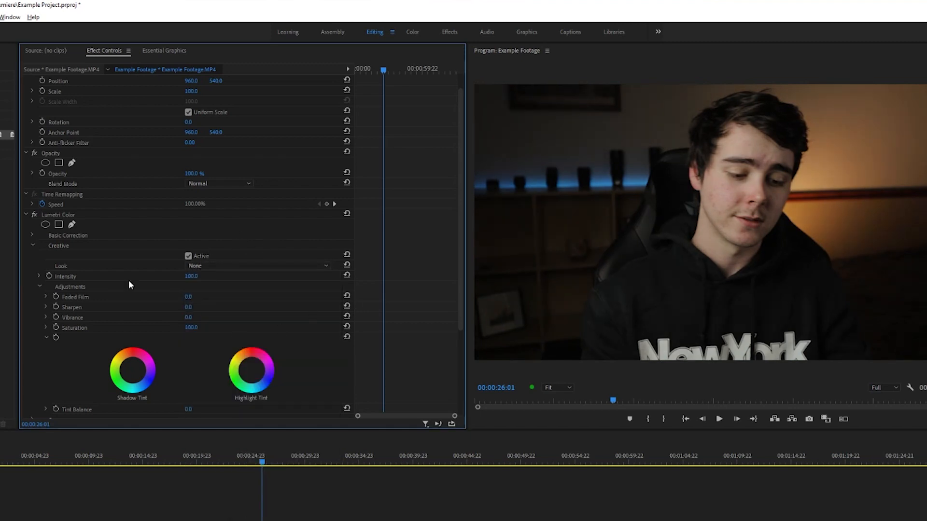
{"action": "mouse_move", "coordinate": [186, 305]}
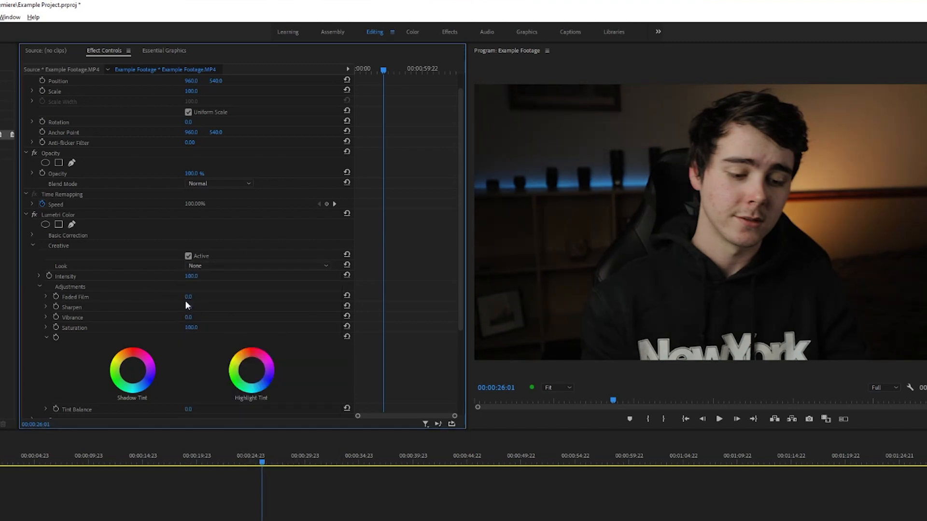
Shape the RGB curve into a gentle three-point S-curve lifting midtones, then save
{"action": "scroll", "scroll_direction": "down", "scroll_amount": 3}
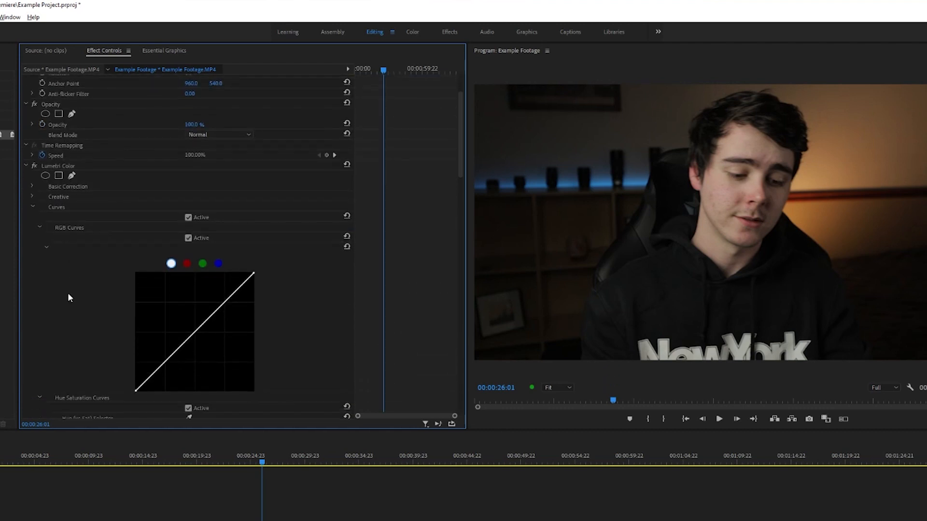
{"action": "scroll", "scroll_direction": "down", "scroll_amount": 3}
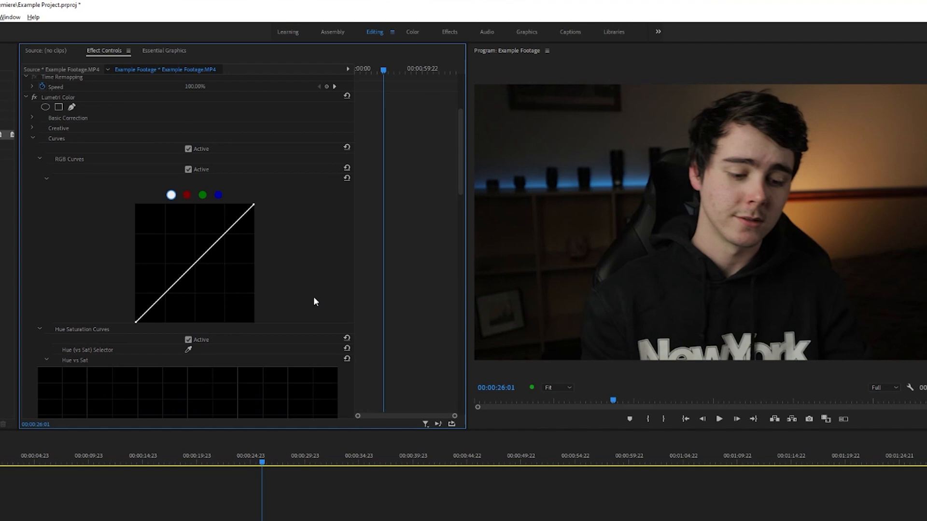
{"action": "mouse_move", "coordinate": [258, 279]}
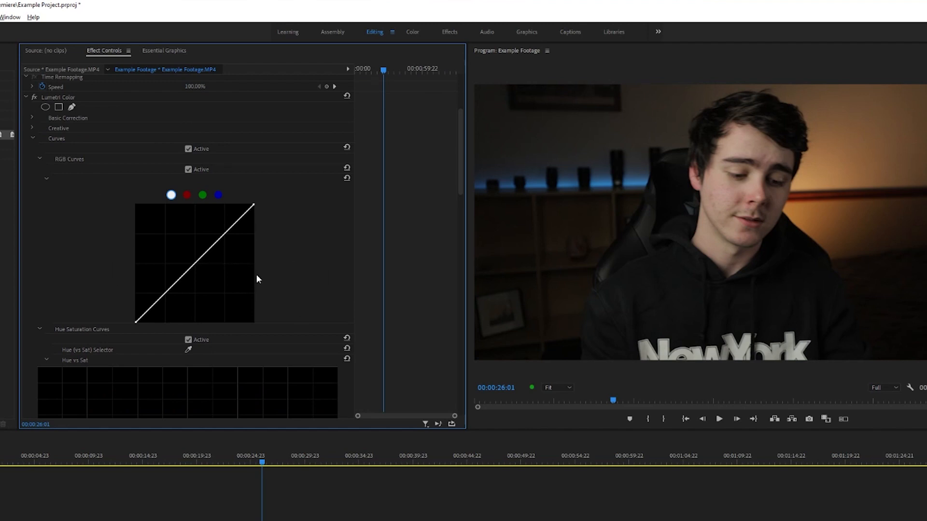
{"action": "mouse_move", "coordinate": [255, 309]}
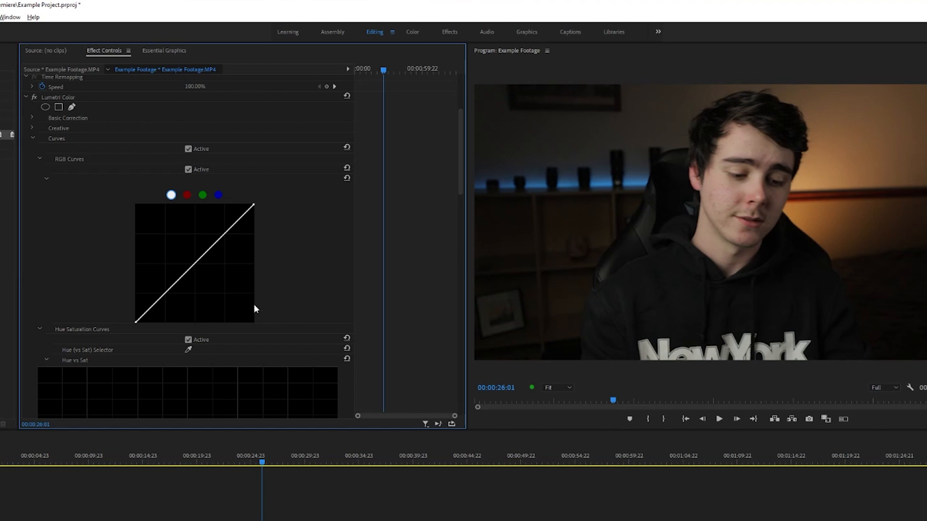
{"action": "mouse_move", "coordinate": [287, 297]}
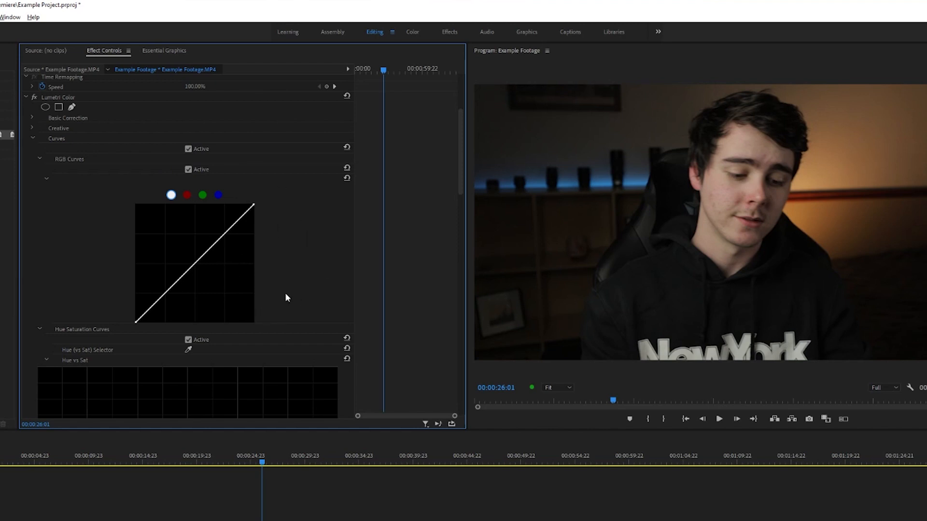
{"action": "mouse_move", "coordinate": [109, 302]}
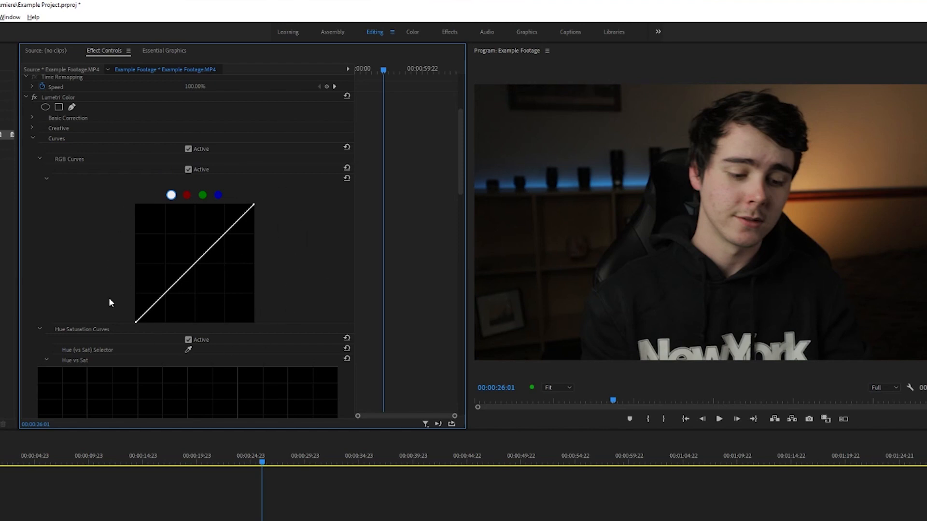
{"action": "mouse_move", "coordinate": [198, 269]}
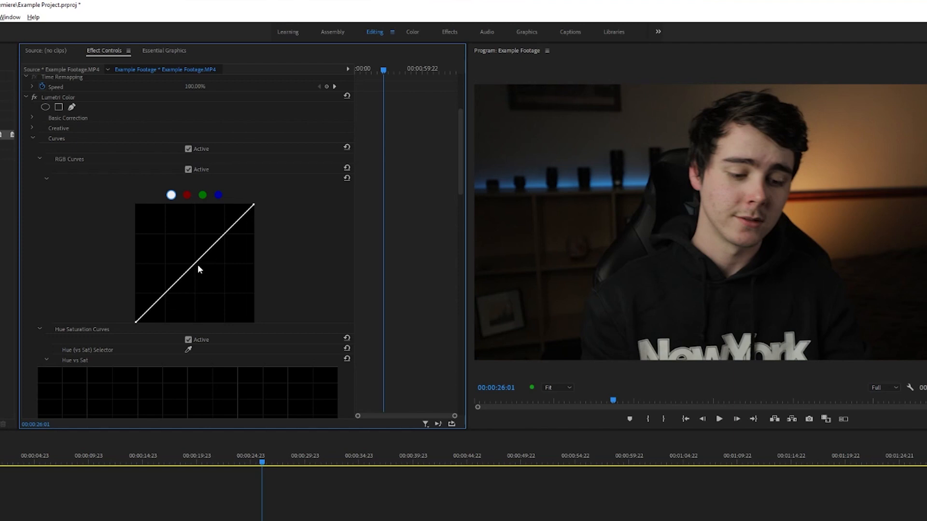
{"action": "left_click_drag", "start_coordinate": [189, 266], "coordinate": [189, 260]}
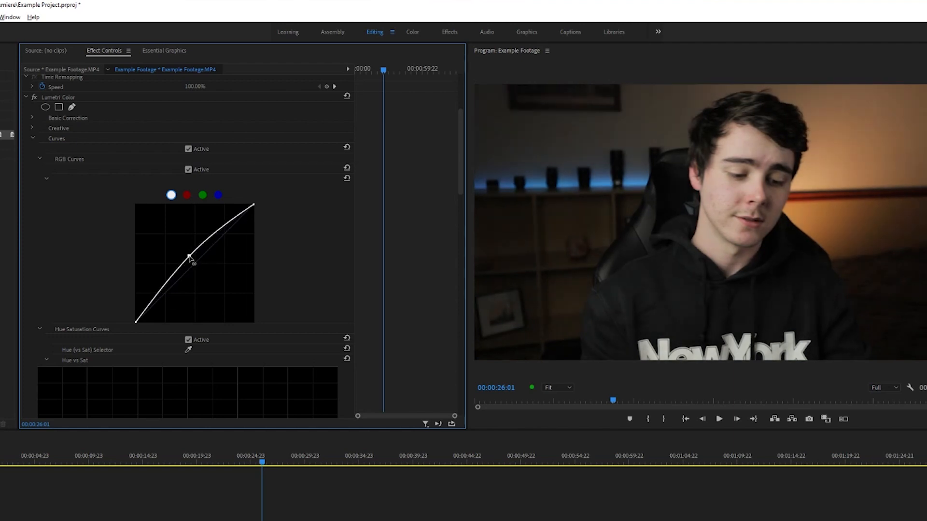
{"action": "left_click_drag", "start_coordinate": [189, 261], "coordinate": [242, 216]}
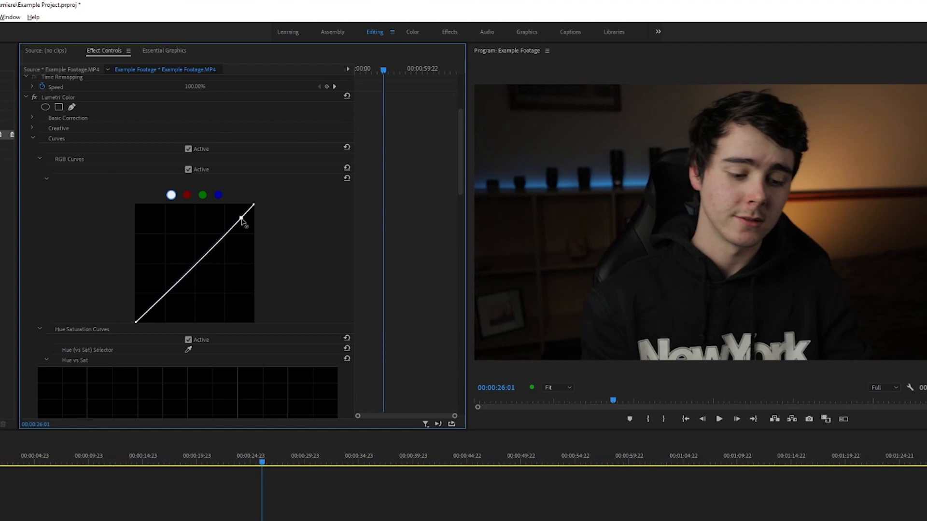
{"action": "left_click_drag", "start_coordinate": [242, 218], "coordinate": [242, 212]}
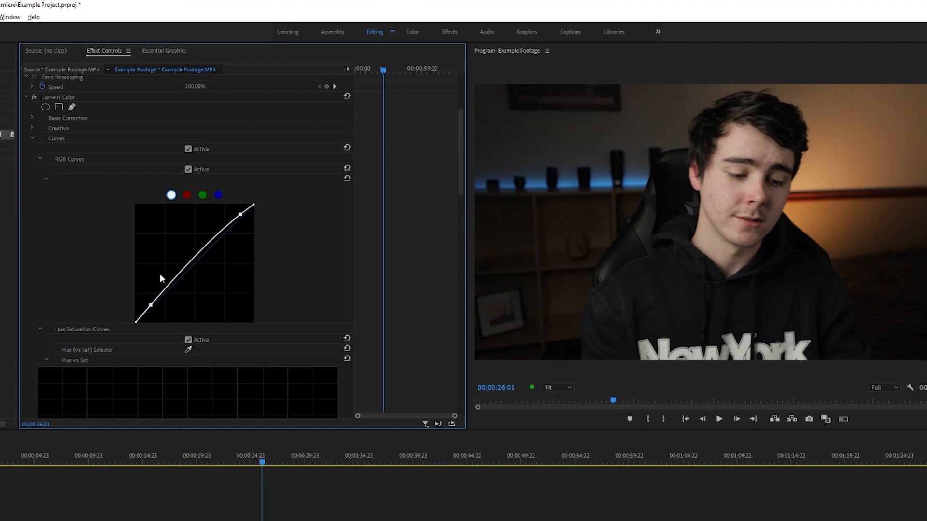
{"action": "left_click_drag", "start_coordinate": [153, 305], "coordinate": [153, 313]}
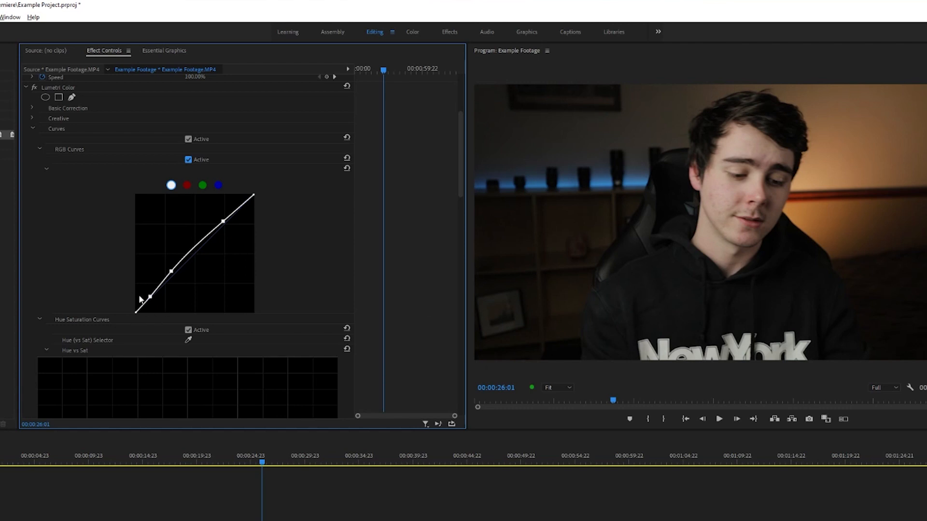
{"action": "key", "text": "ctrl+s"}
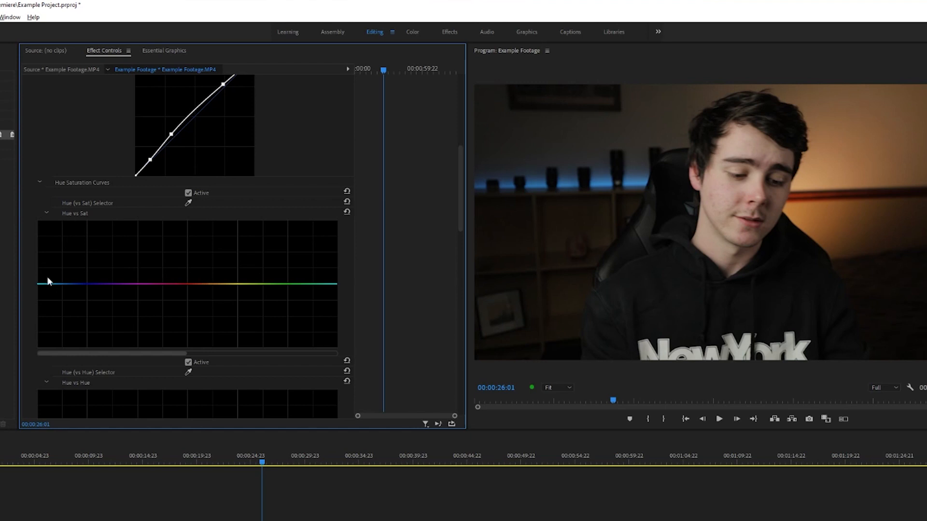
{"action": "mouse_move", "coordinate": [180, 285]}
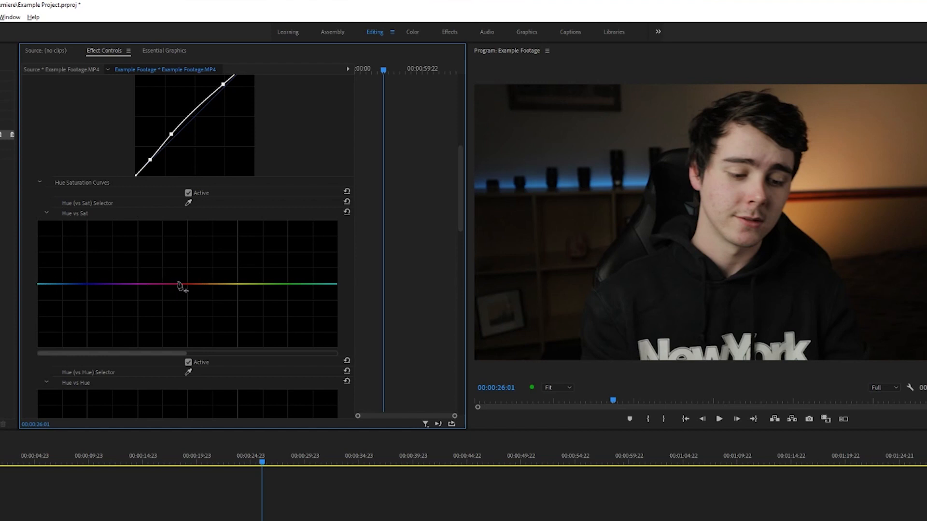
{"action": "mouse_move", "coordinate": [91, 215]}
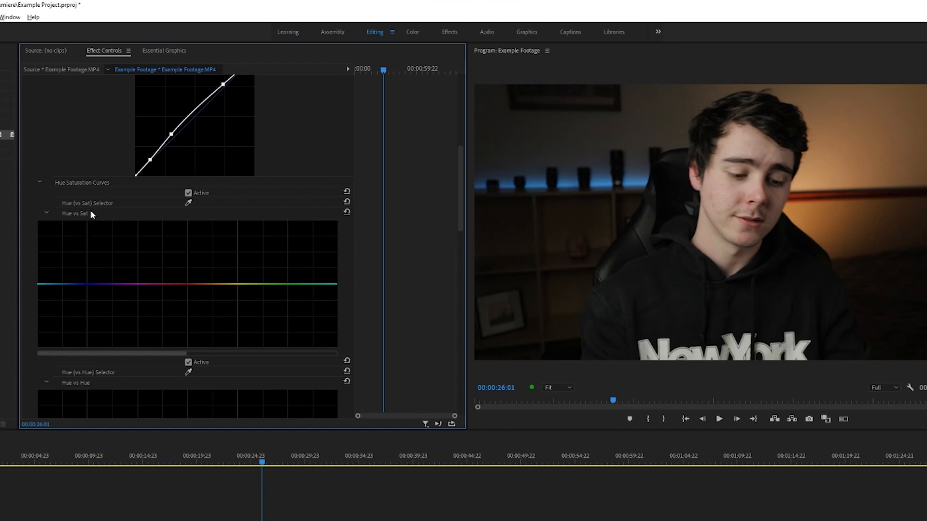
{"action": "mouse_move", "coordinate": [89, 242]}
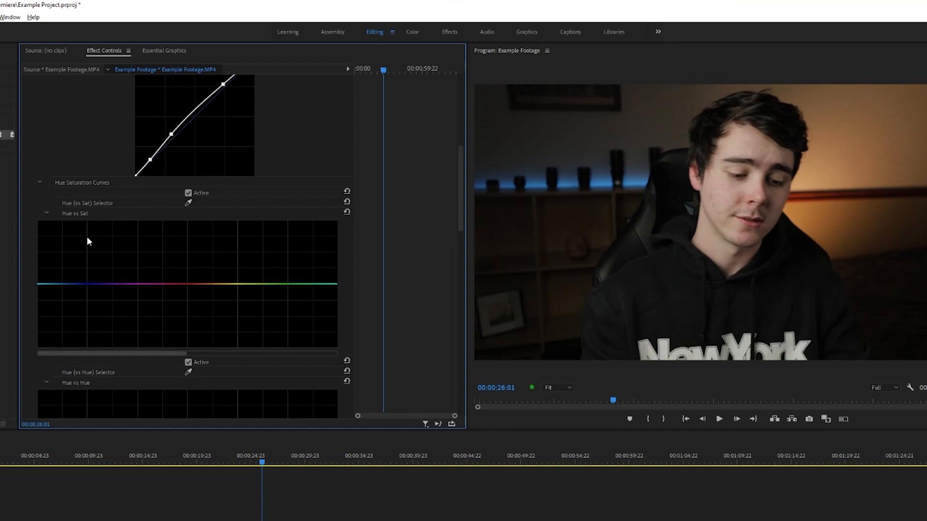
{"action": "mouse_move", "coordinate": [152, 226]}
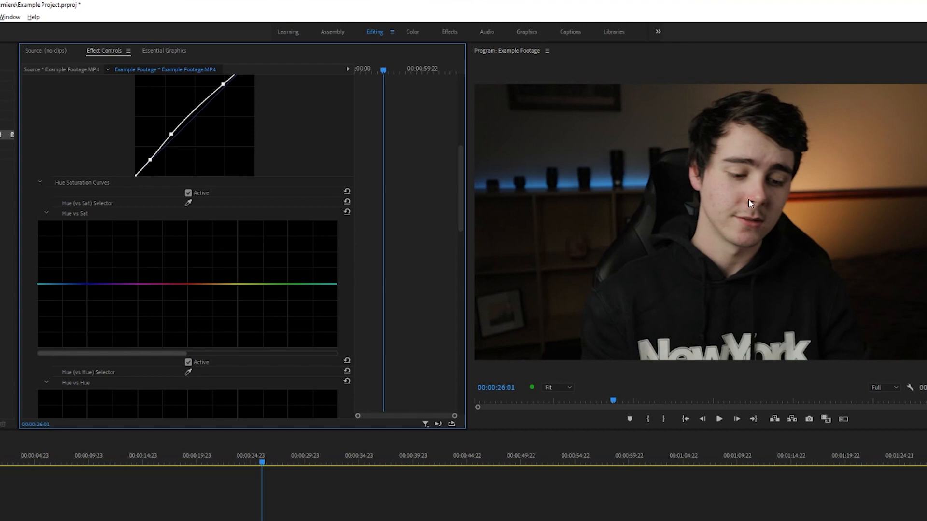
{"action": "mouse_move", "coordinate": [728, 242]}
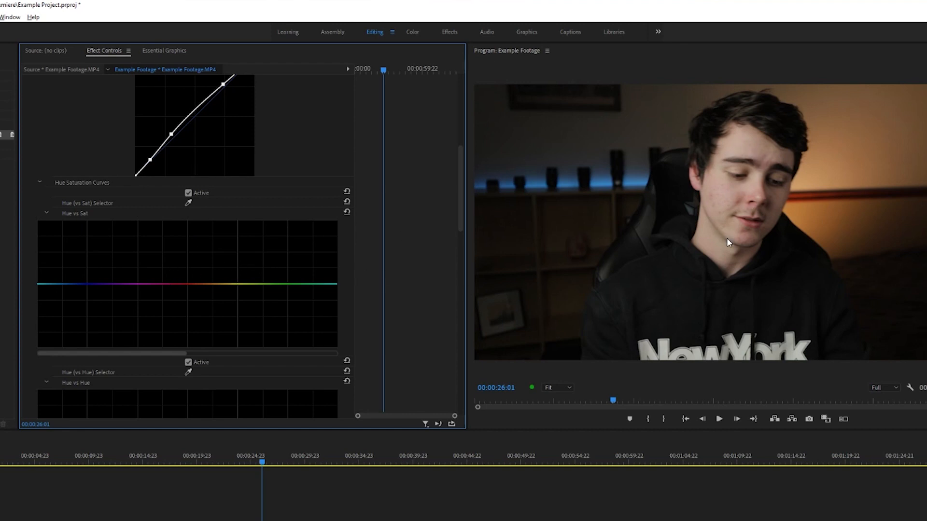
{"action": "mouse_move", "coordinate": [791, 185]}
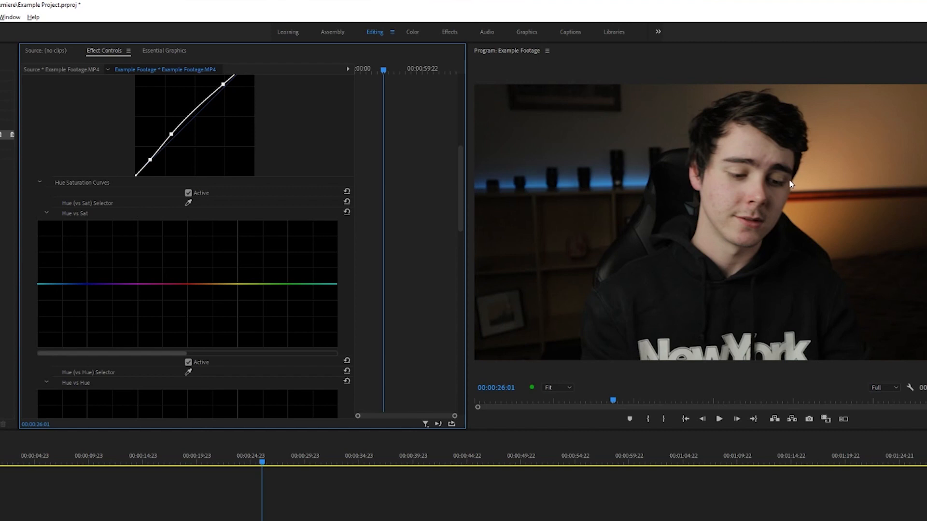
Add Hue vs Sat points around red and settle the middle into a subtle dip
{"action": "left_click", "coordinate": [189, 285]}
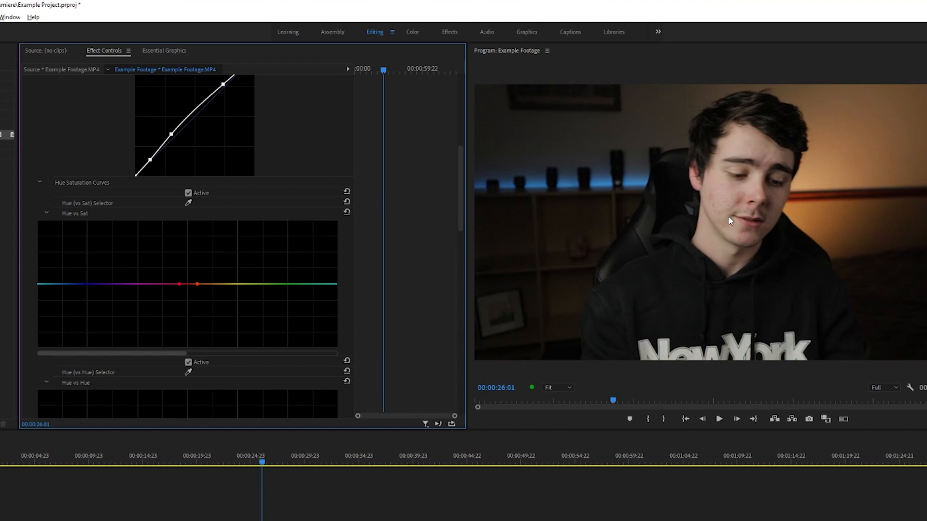
{"action": "mouse_move", "coordinate": [176, 293]}
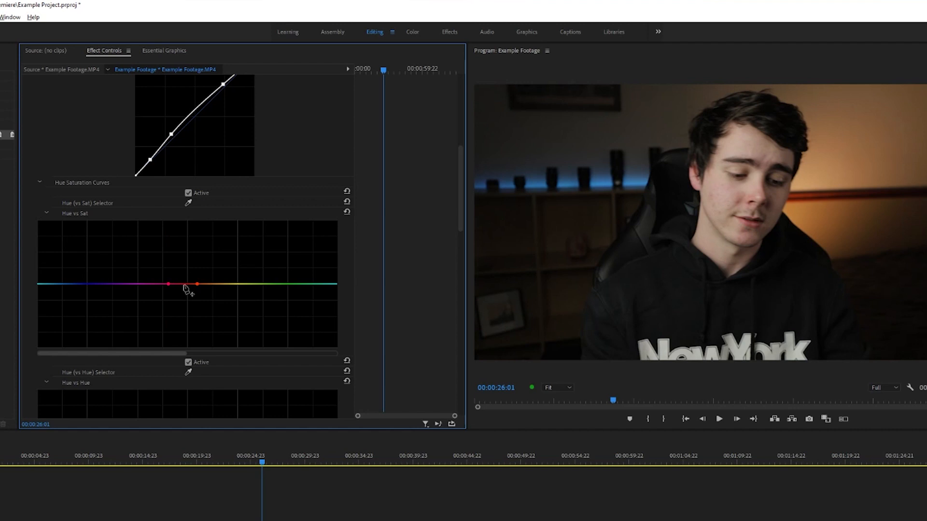
{"action": "left_click_drag", "start_coordinate": [184, 285], "coordinate": [184, 316]}
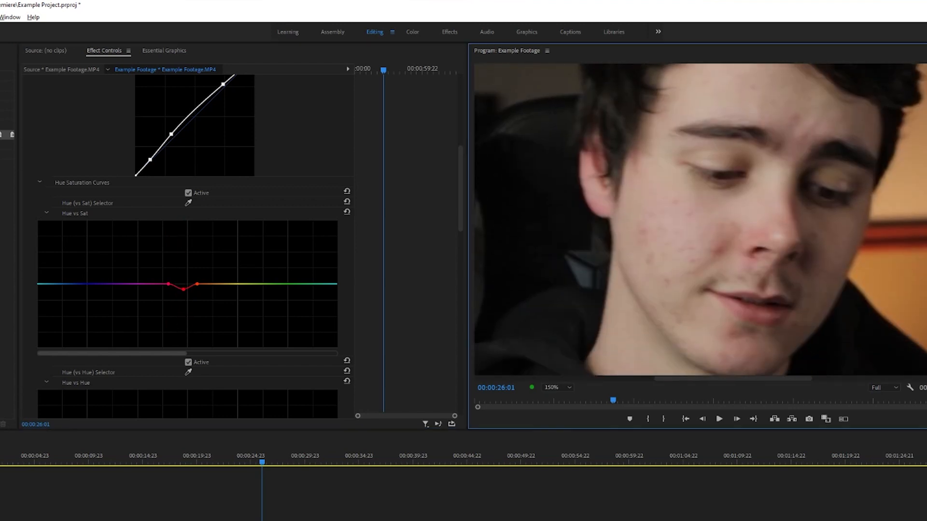
{"action": "left_click_drag", "start_coordinate": [186, 286], "coordinate": [186, 308]}
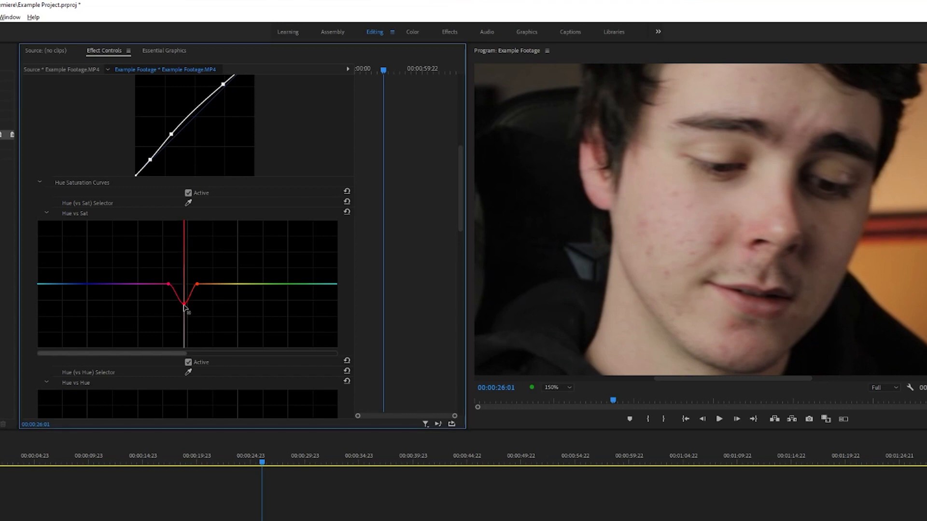
{"action": "left_click_drag", "start_coordinate": [186, 307], "coordinate": [187, 346]}
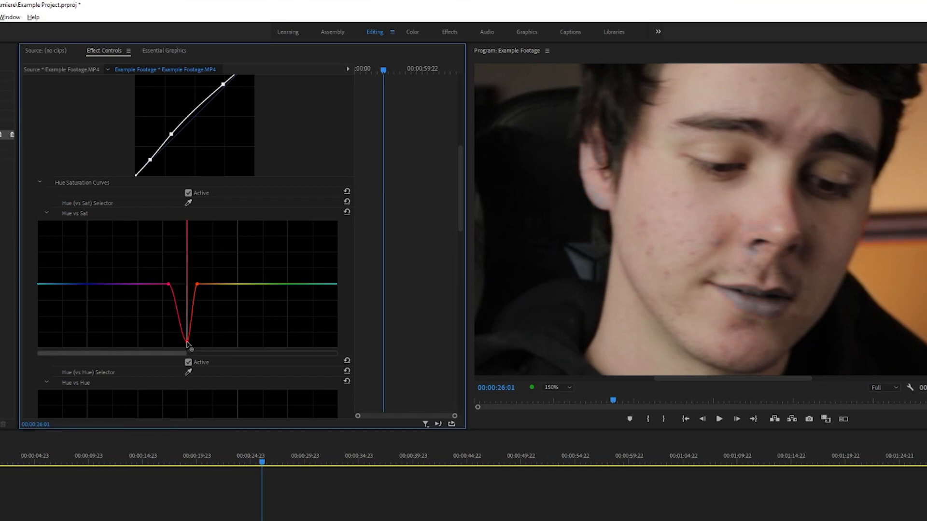
{"action": "left_click_drag", "start_coordinate": [189, 345], "coordinate": [188, 294]}
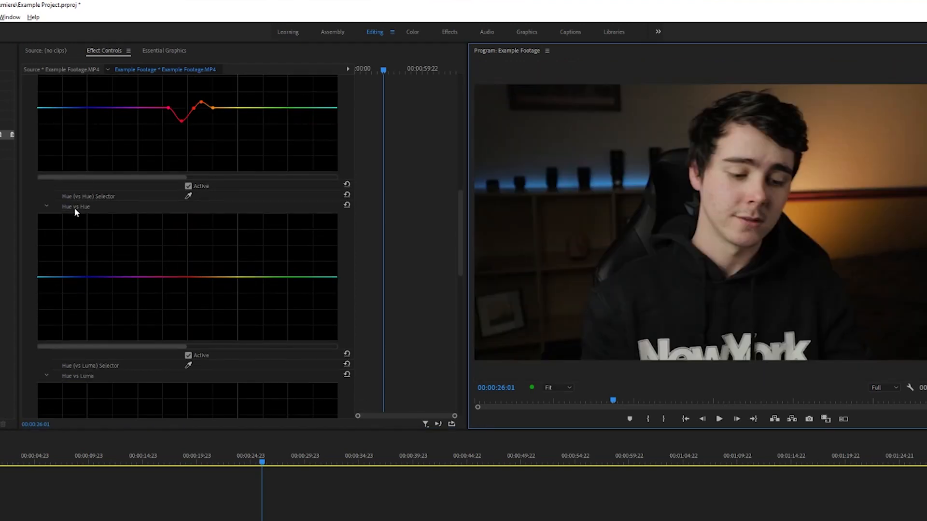
{"action": "mouse_move", "coordinate": [73, 206]}
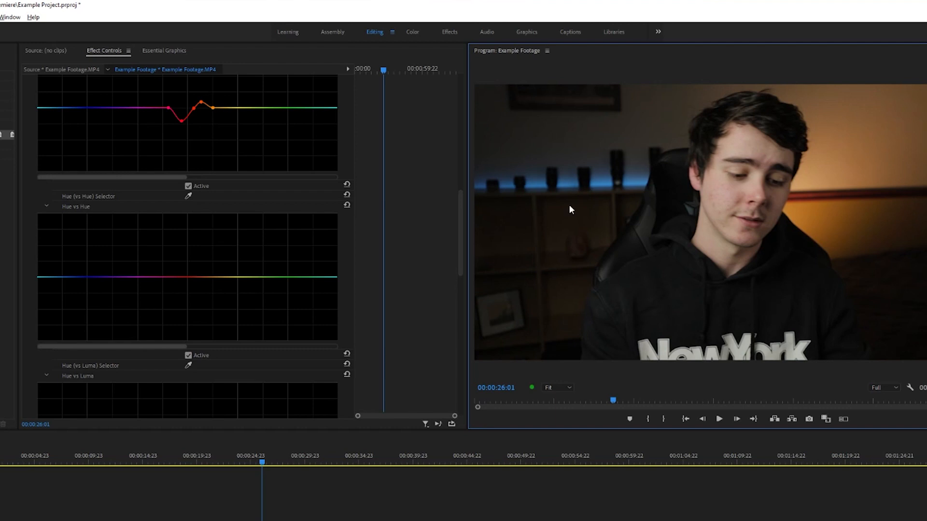
{"action": "mouse_move", "coordinate": [506, 142]}
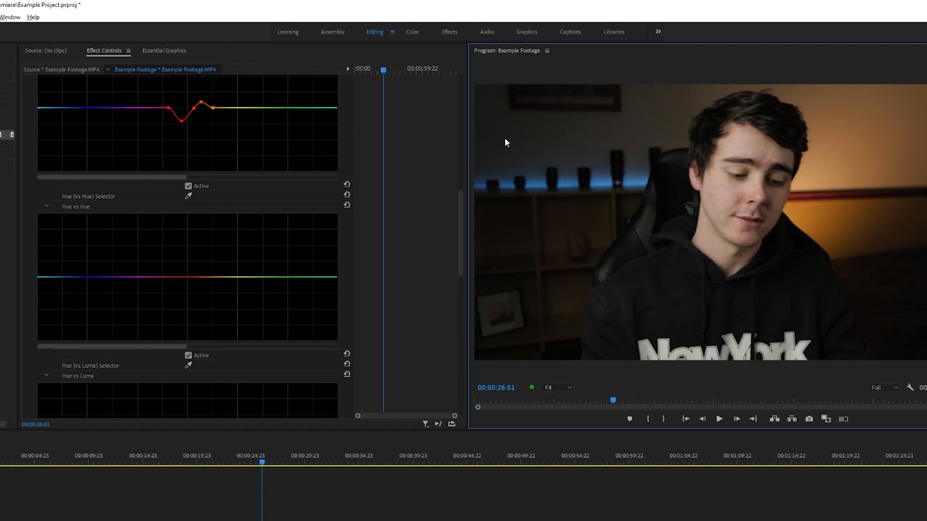
{"action": "mouse_move", "coordinate": [96, 211]}
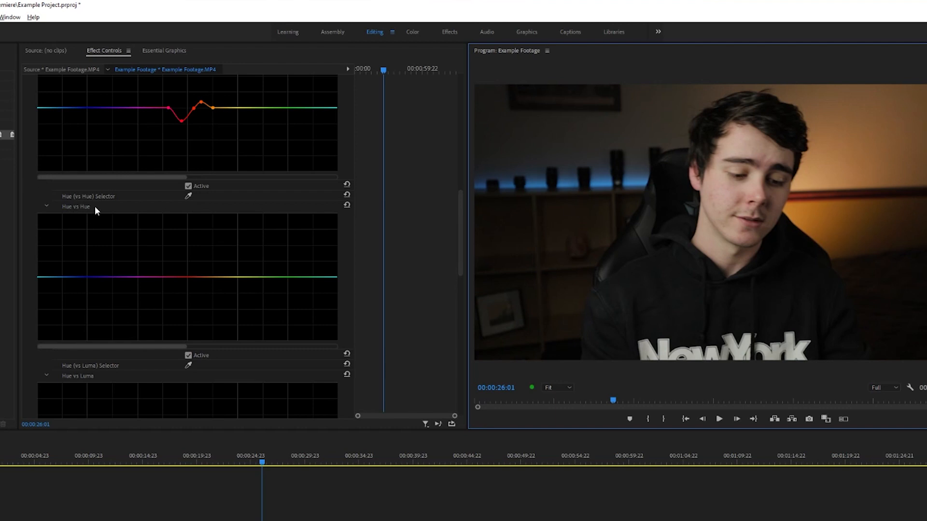
{"action": "mouse_move", "coordinate": [141, 205]}
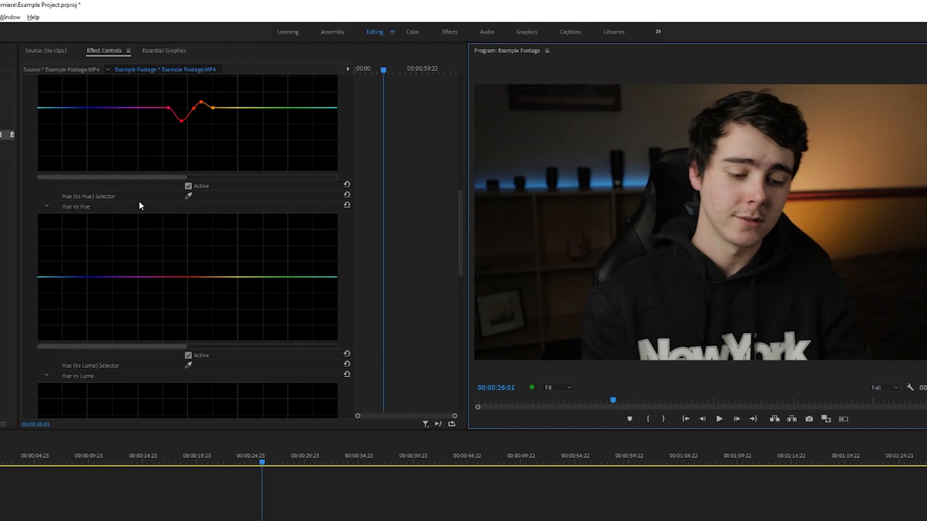
{"action": "mouse_move", "coordinate": [171, 280]}
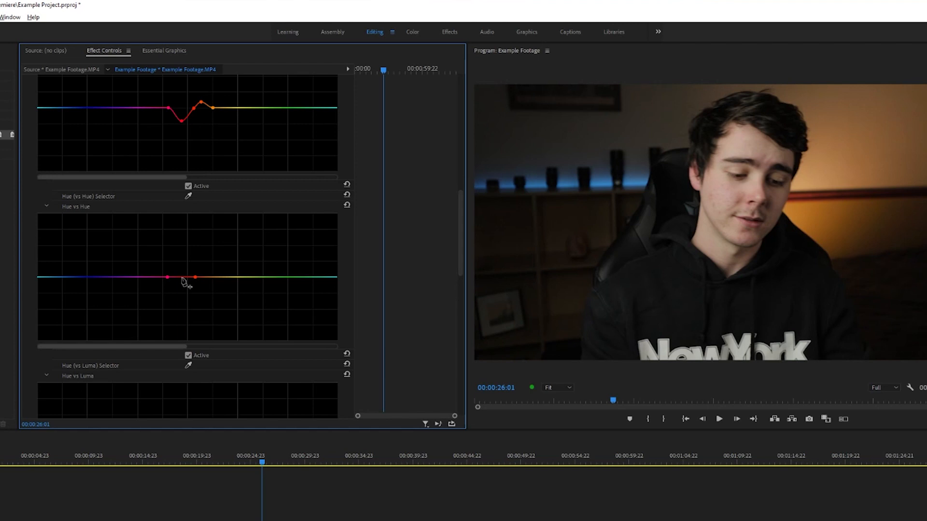
Push the red point on Hue vs Hue strongly, then ease it to a slight dip
{"action": "left_click_drag", "start_coordinate": [182, 278], "coordinate": [182, 235]}
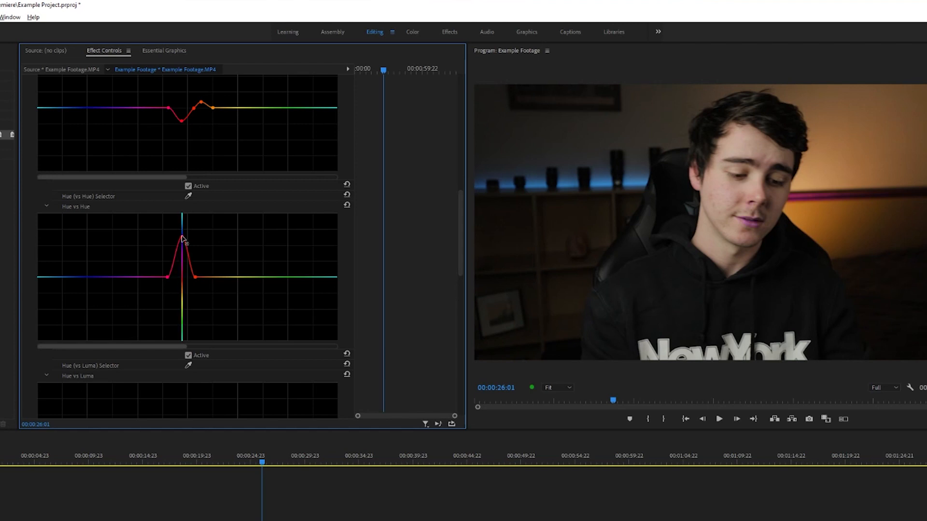
{"action": "left_click_drag", "start_coordinate": [184, 239], "coordinate": [188, 284]}
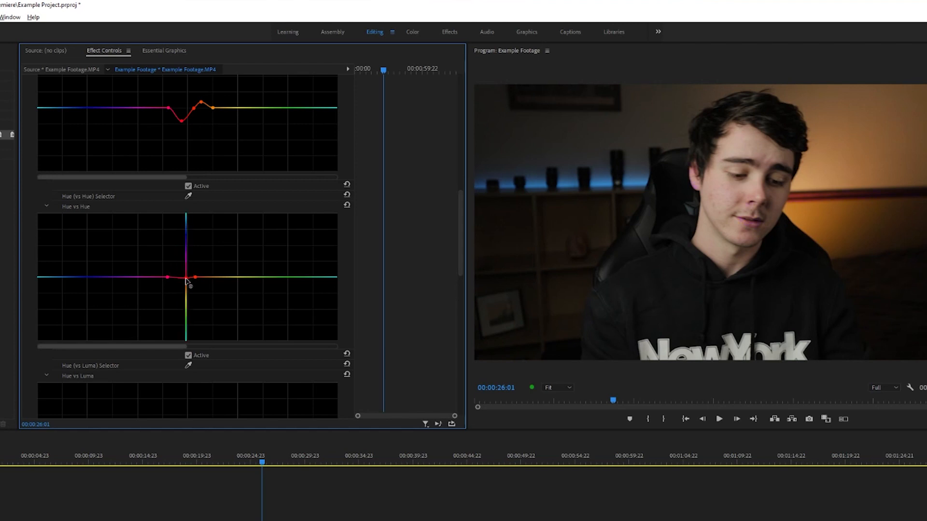
{"action": "scroll", "scroll_direction": "down", "scroll_amount": 3}
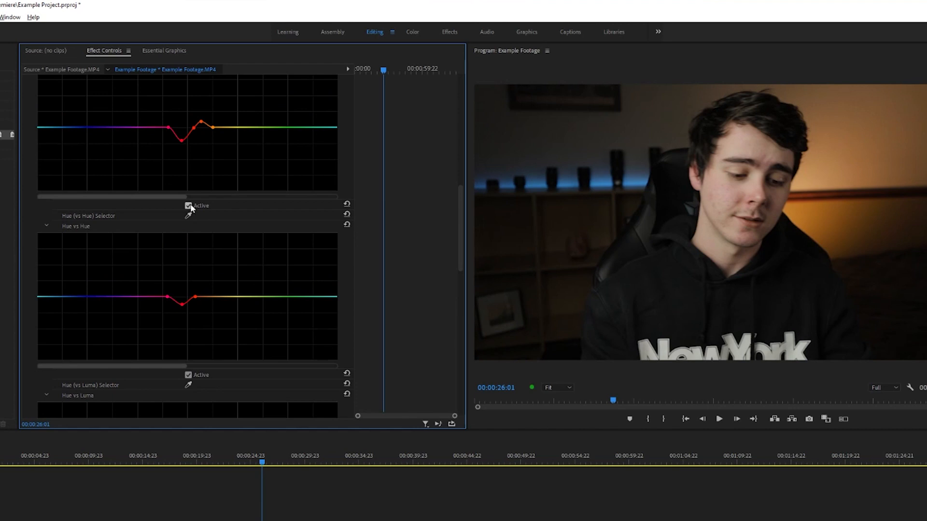
{"action": "mouse_move", "coordinate": [216, 191]}
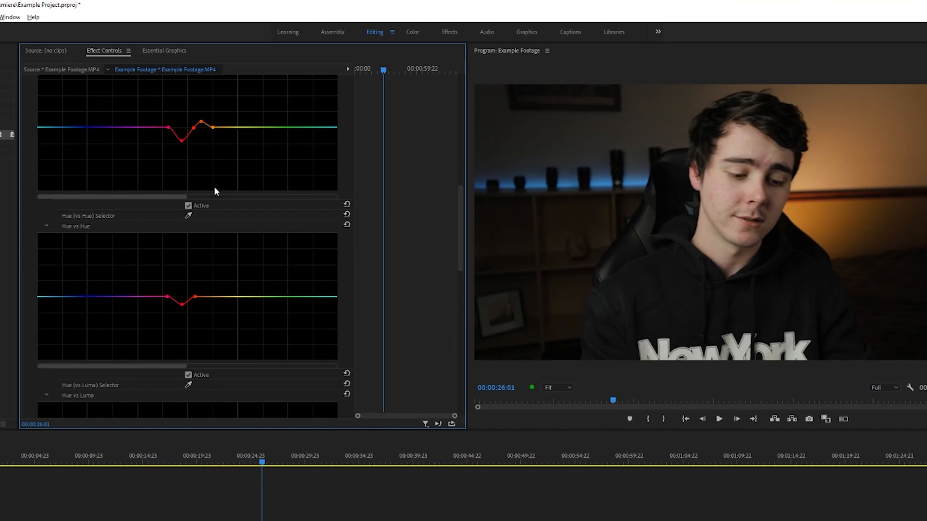
{"action": "left_click", "coordinate": [187, 206]}
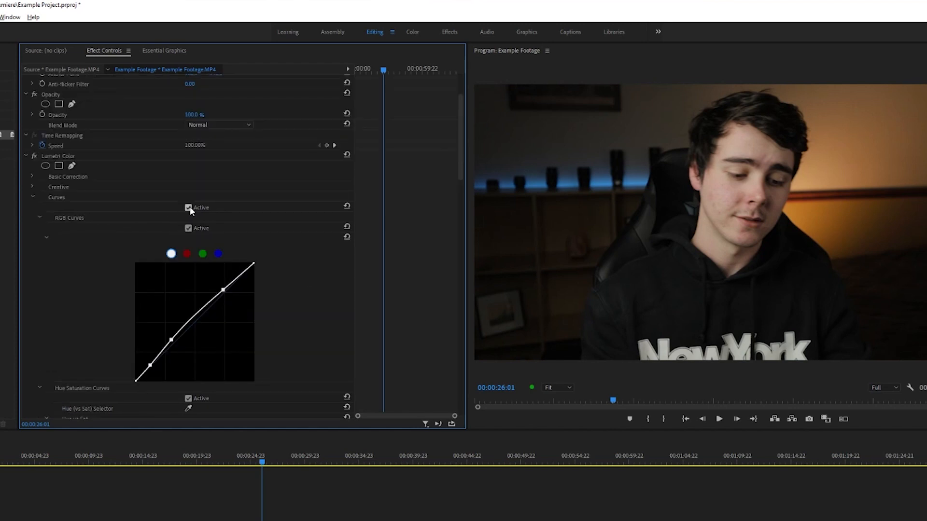
Toggle Curves off and back on for a before-and-after comparison
{"action": "left_click", "coordinate": [188, 208]}
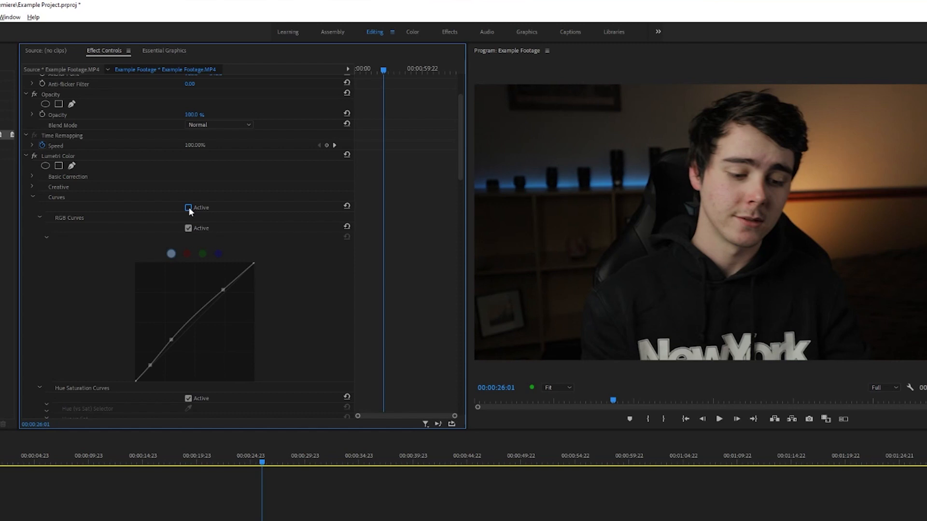
{"action": "scroll", "scroll_direction": "down", "scroll_amount": 3}
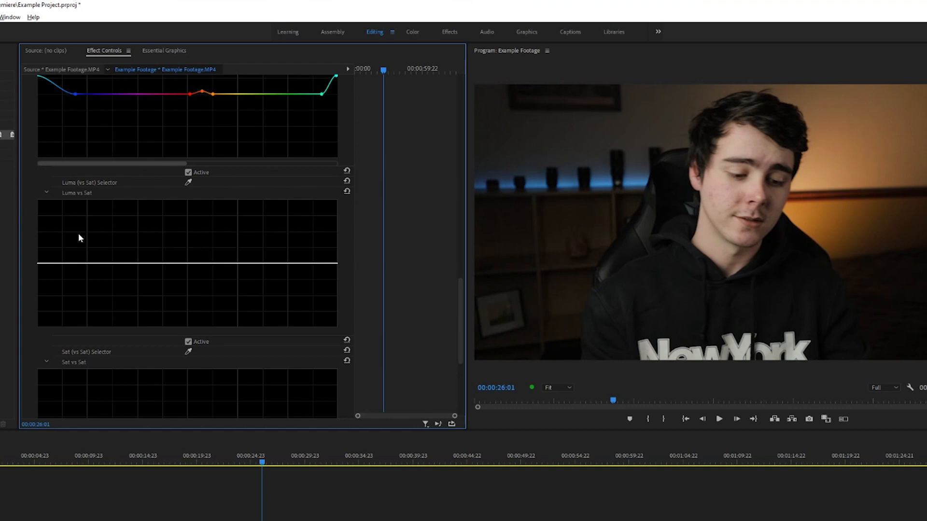
{"action": "mouse_move", "coordinate": [87, 195]}
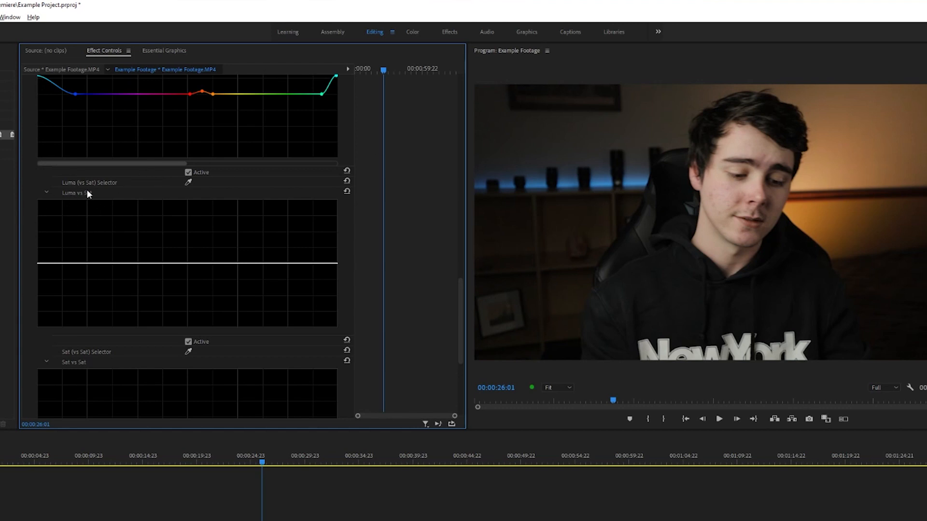
{"action": "mouse_move", "coordinate": [98, 189]}
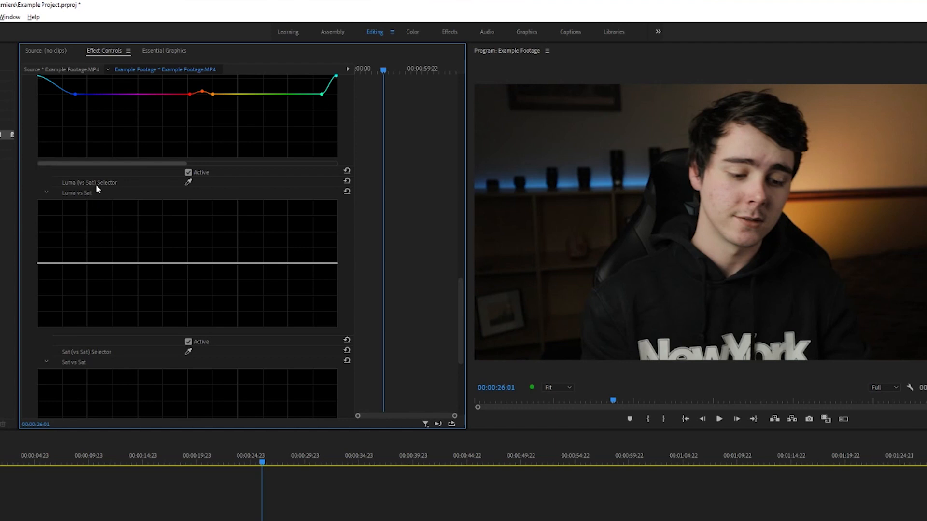
{"action": "mouse_move", "coordinate": [743, 140]}
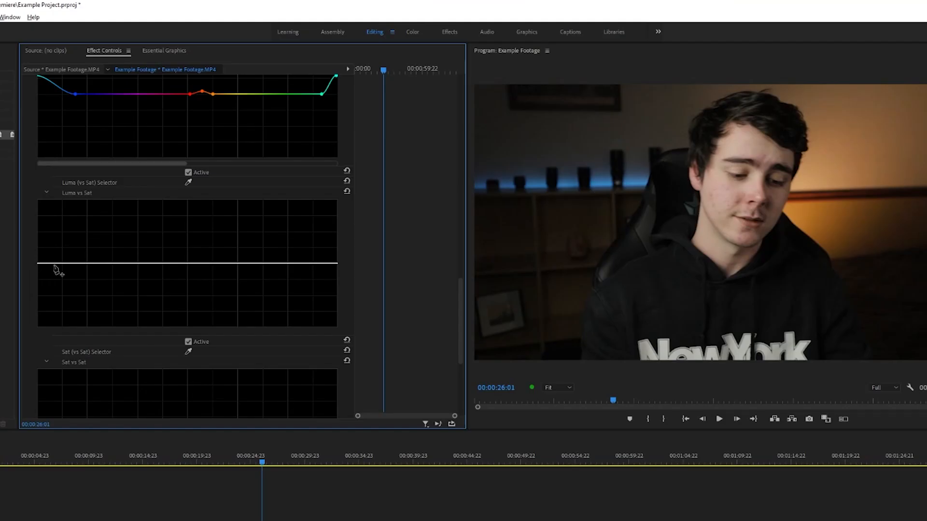
{"action": "mouse_move", "coordinate": [367, 350]}
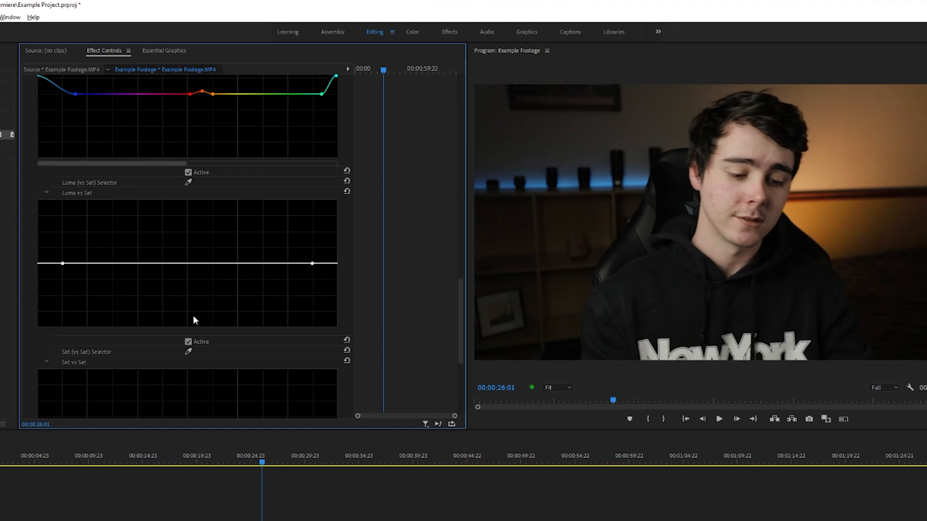
{"action": "mouse_move", "coordinate": [64, 276]}
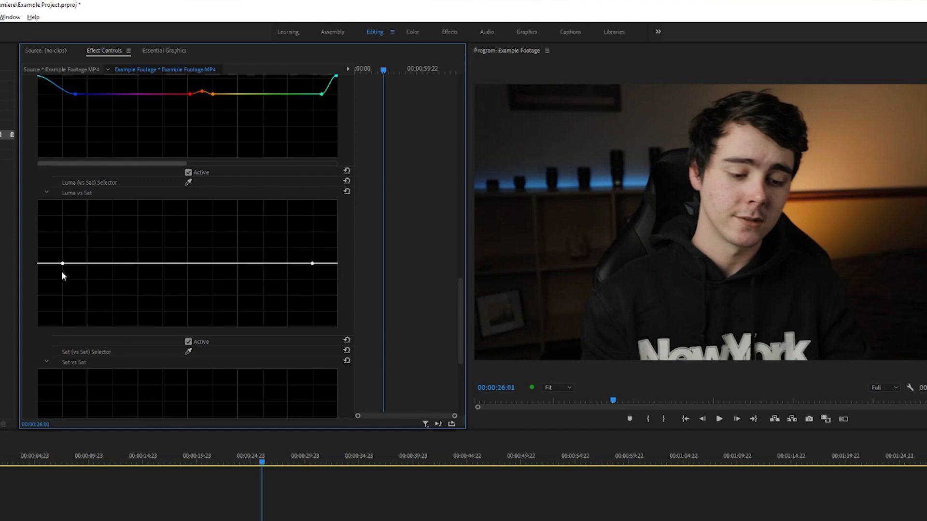
Pull both Luma vs Sat curve ends down to desaturate shadows and highlights
{"action": "left_click_drag", "start_coordinate": [63, 263], "coordinate": [40, 299]}
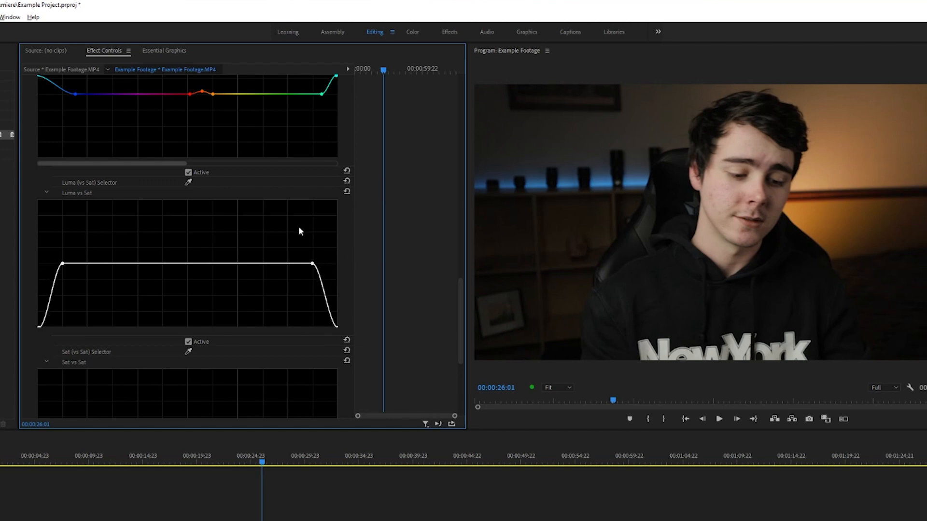
{"action": "mouse_move", "coordinate": [853, 187]}
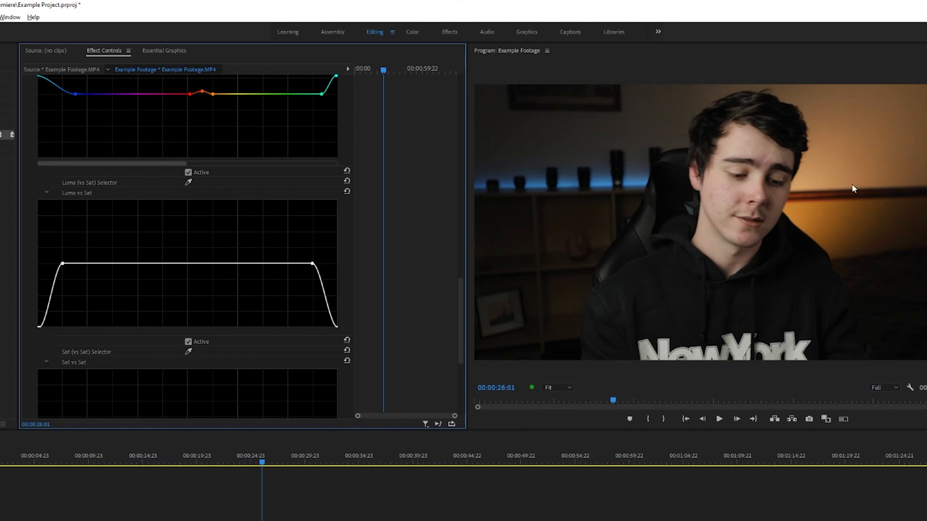
{"action": "mouse_move", "coordinate": [676, 332]}
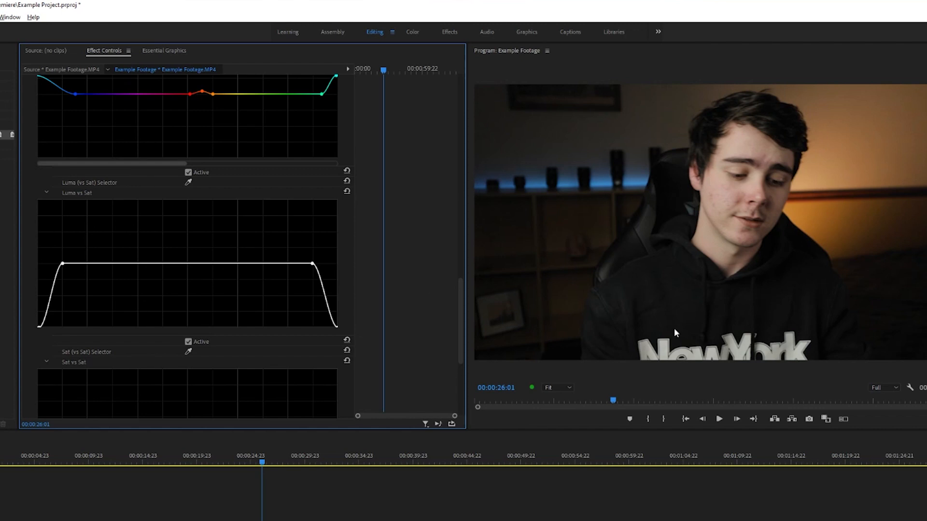
Raise the high end of the Sat vs Sat curve
{"action": "scroll", "scroll_direction": "down", "scroll_amount": 3}
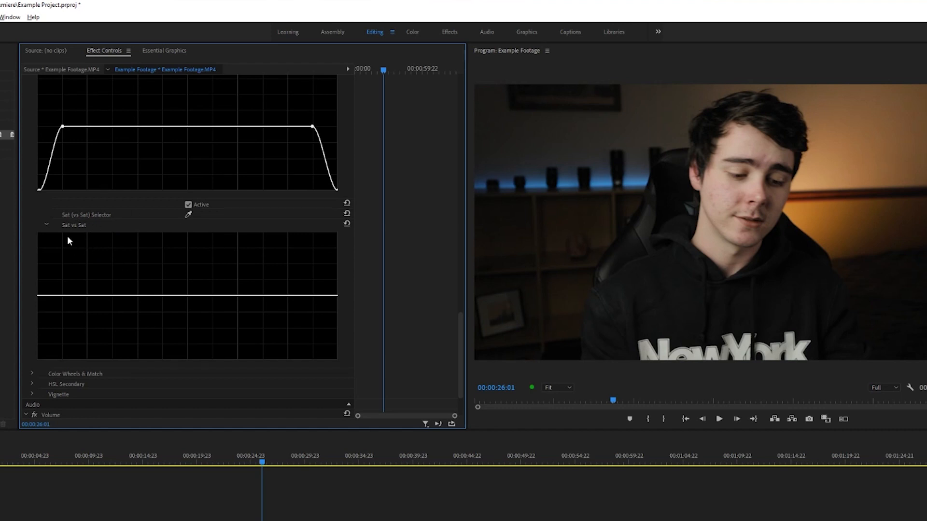
{"action": "mouse_move", "coordinate": [235, 267]}
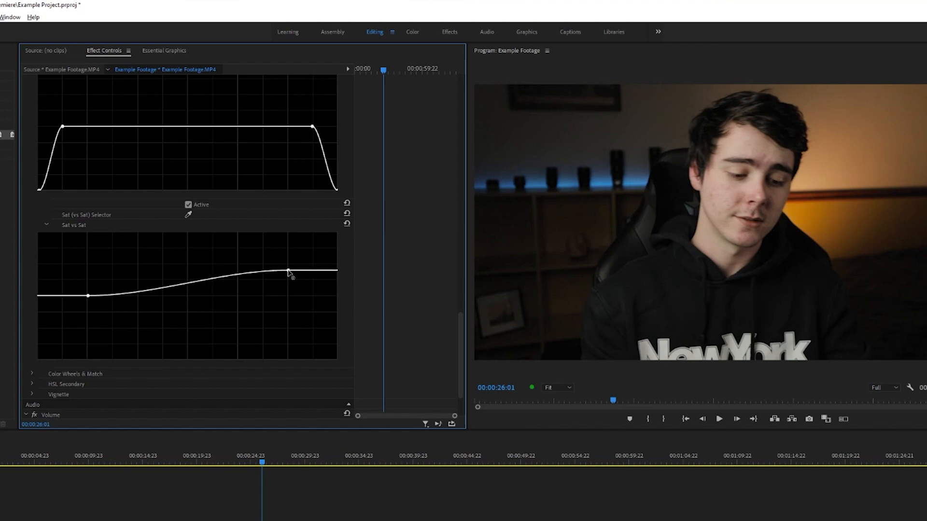
{"action": "left_click_drag", "start_coordinate": [289, 274], "coordinate": [288, 278]}
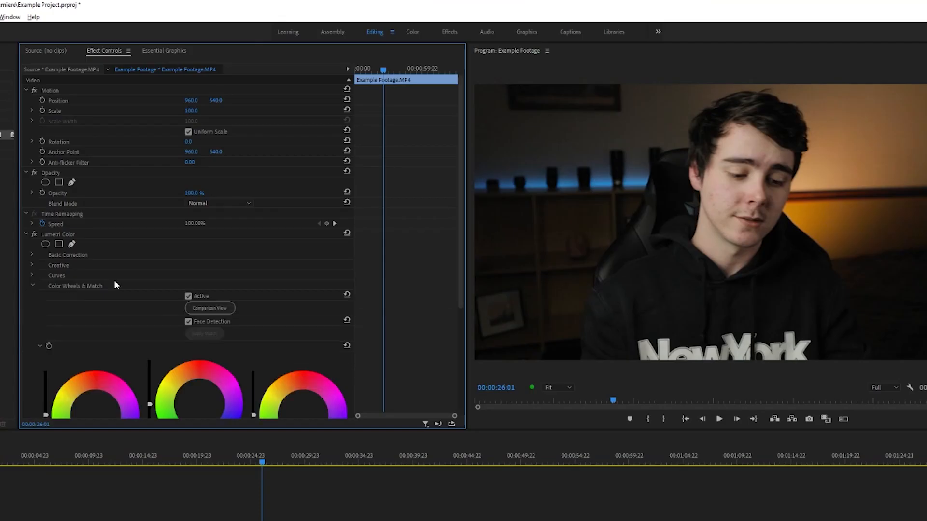
Expand Color Wheels & Match and toggle Active off and on to compare
{"action": "scroll", "scroll_direction": "down", "scroll_amount": 3}
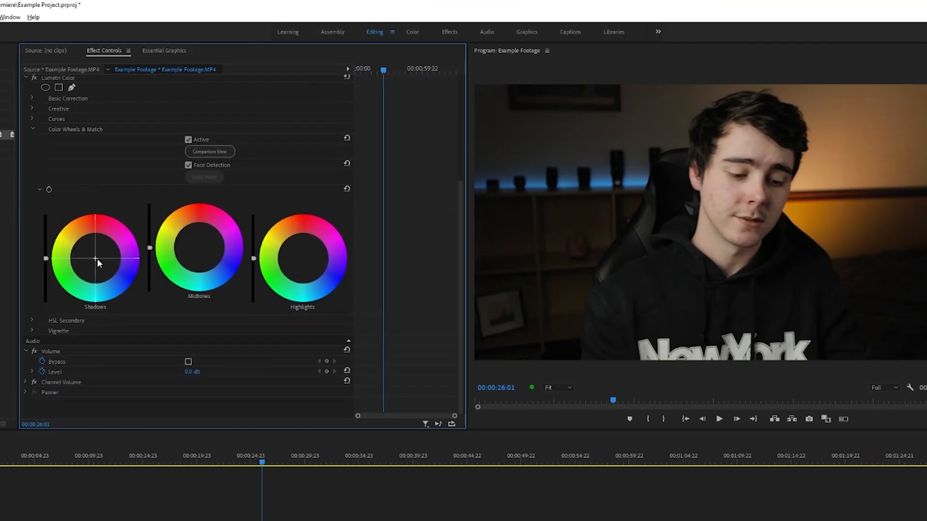
{"action": "mouse_move", "coordinate": [198, 247]}
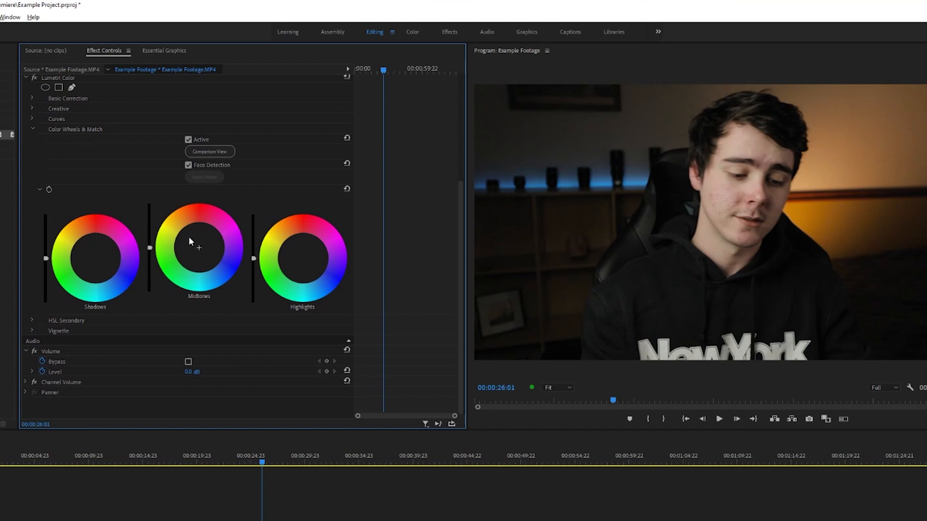
{"action": "mouse_move", "coordinate": [232, 256]}
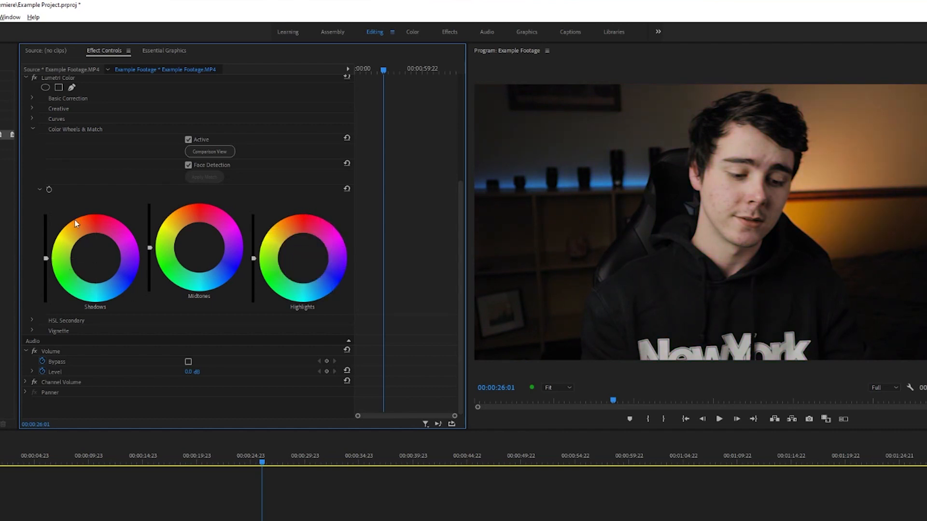
{"action": "left_click", "coordinate": [95, 258]}
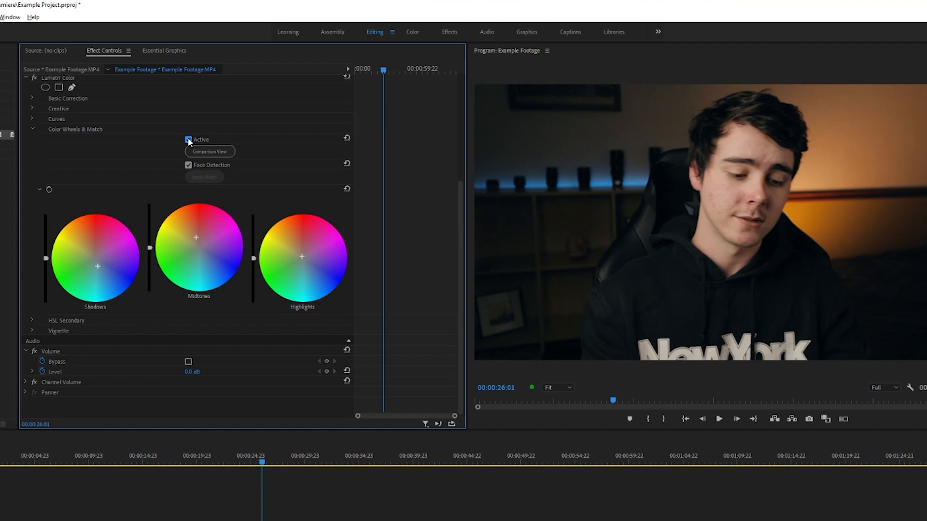
{"action": "left_click", "coordinate": [189, 139]}
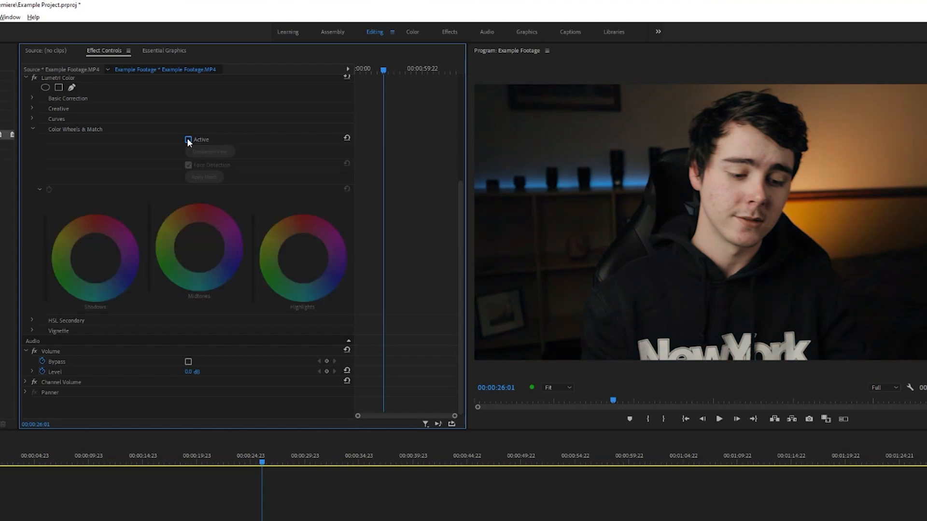
{"action": "left_click", "coordinate": [188, 140]}
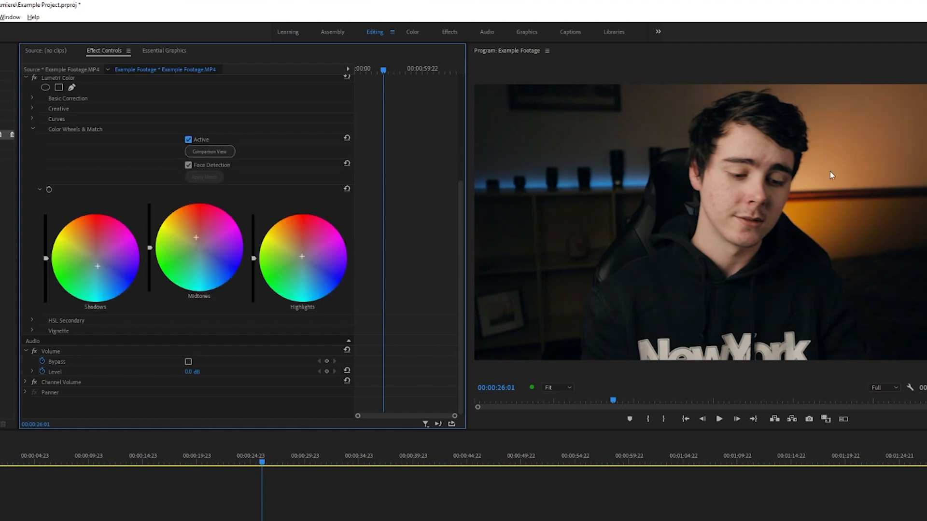
{"action": "mouse_move", "coordinate": [238, 171]}
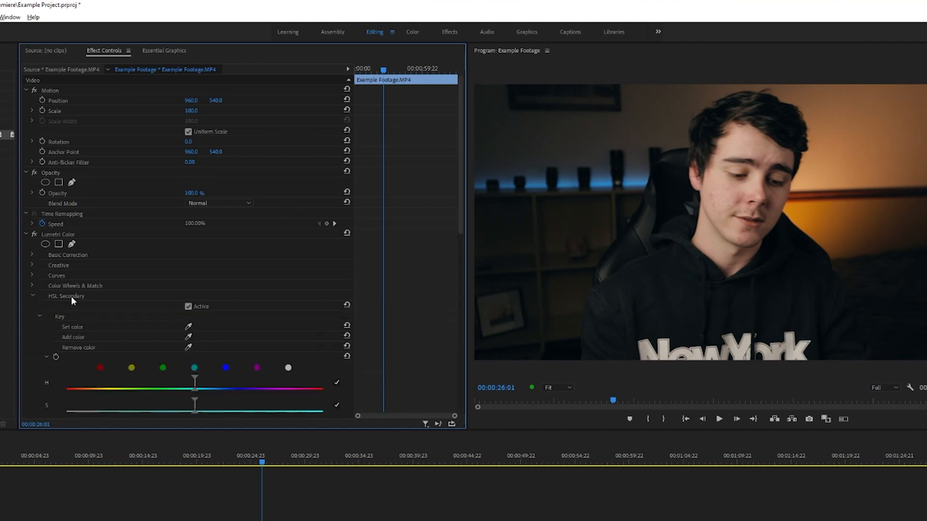
Scroll through the HSL Secondary key, refine and correction settings
{"action": "scroll", "scroll_direction": "down", "scroll_amount": 3}
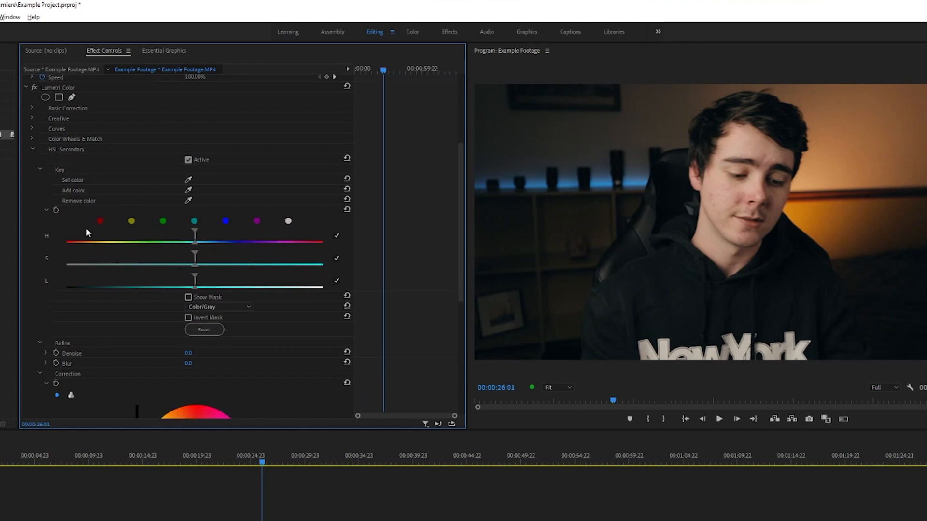
{"action": "mouse_move", "coordinate": [219, 197]}
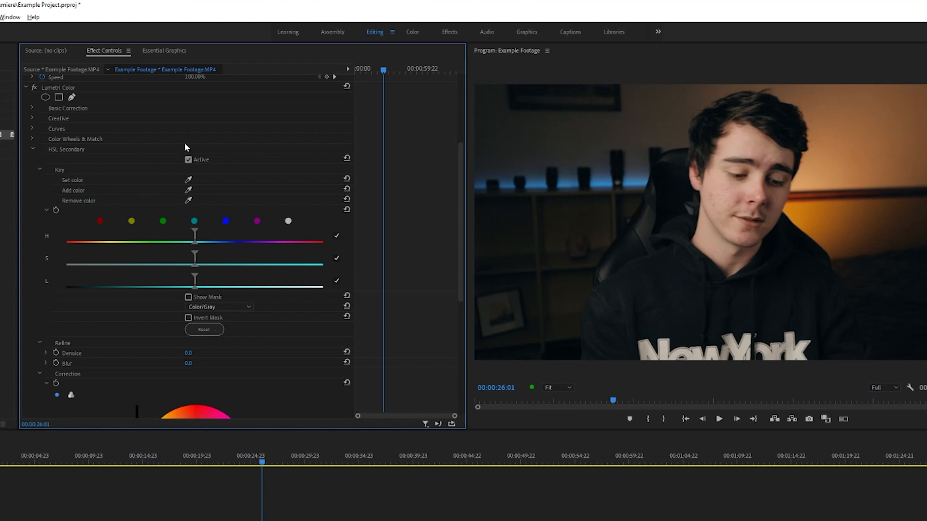
{"action": "mouse_move", "coordinate": [122, 136]}
{"action": "type", "text": "sharpen"}
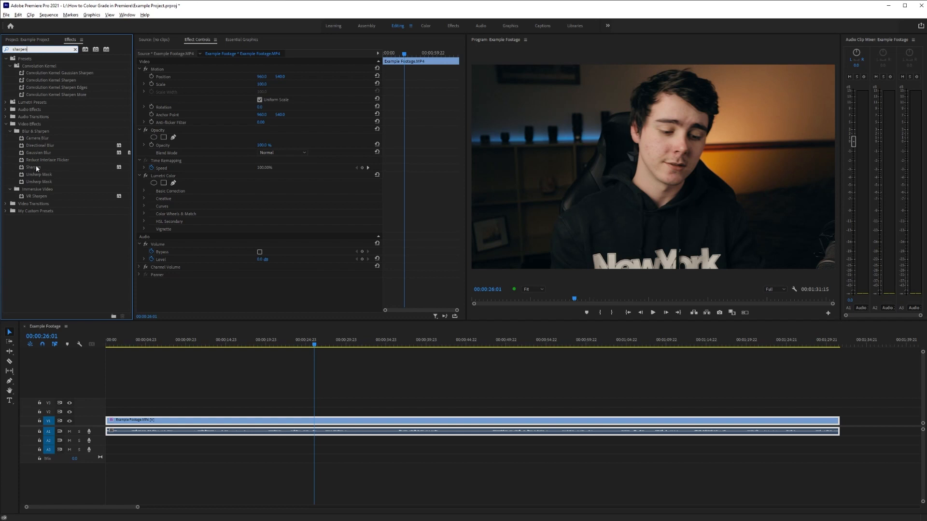
Double-click Blur & Sharpen > Sharpen to add it to the clip
{"action": "left_click", "coordinate": [31, 168]}
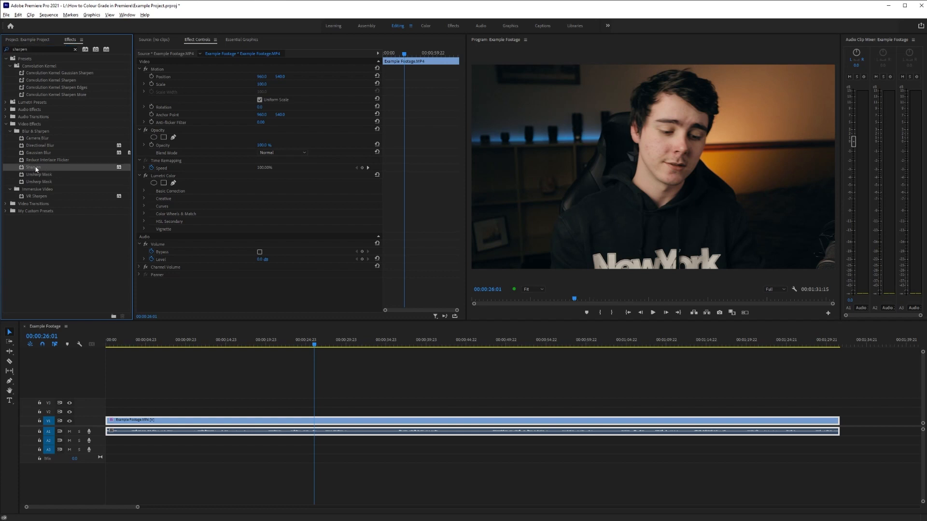
{"action": "double_click", "coordinate": [34, 167]}
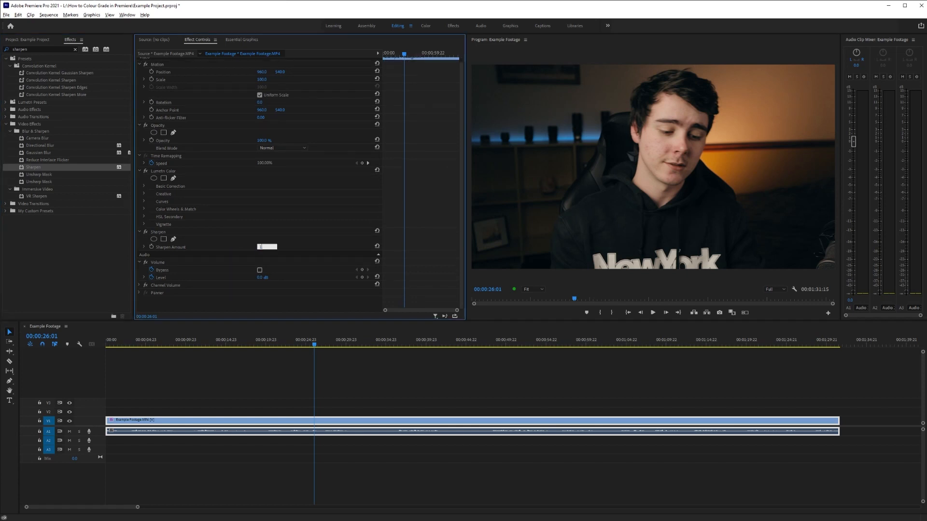
Try Sharpen Amount 100, lower it to 30, then switch the effect off to compare
{"action": "type", "text": "100"}
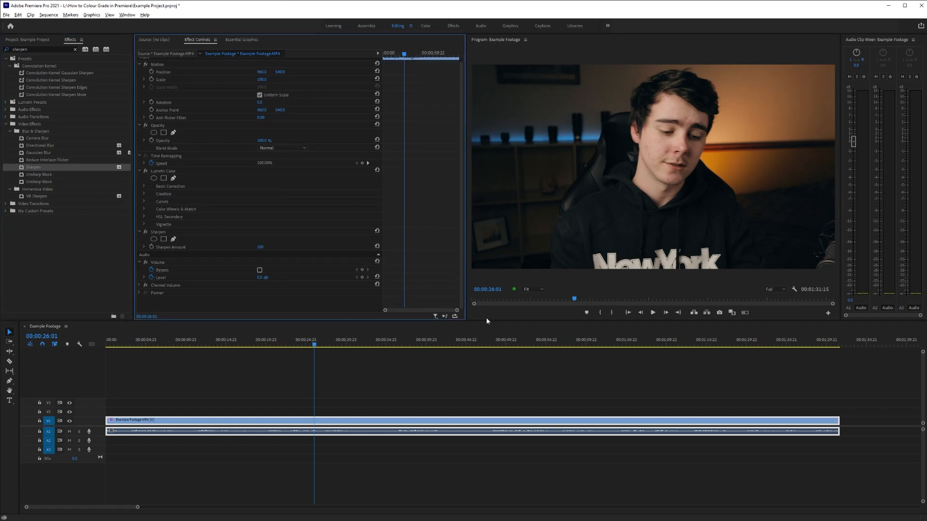
{"action": "left_click", "coordinate": [534, 290]}
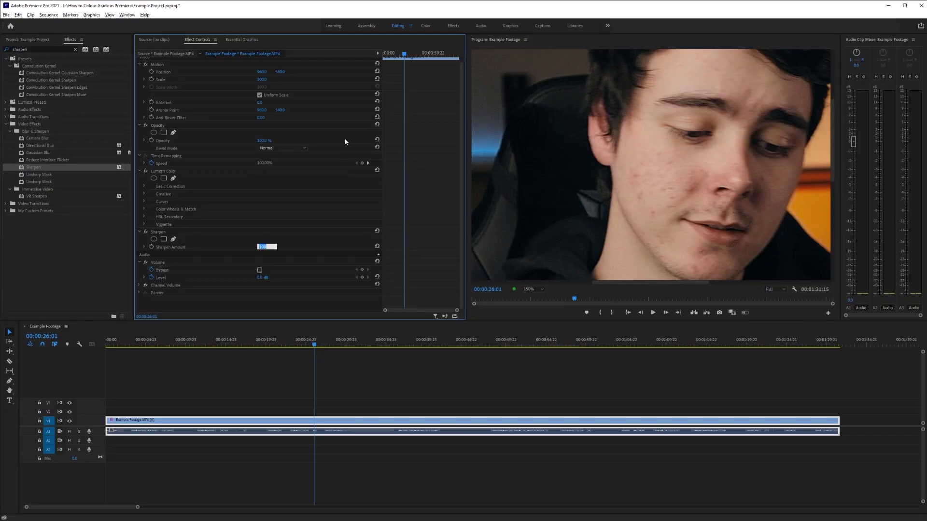
{"action": "type", "text": "30"}
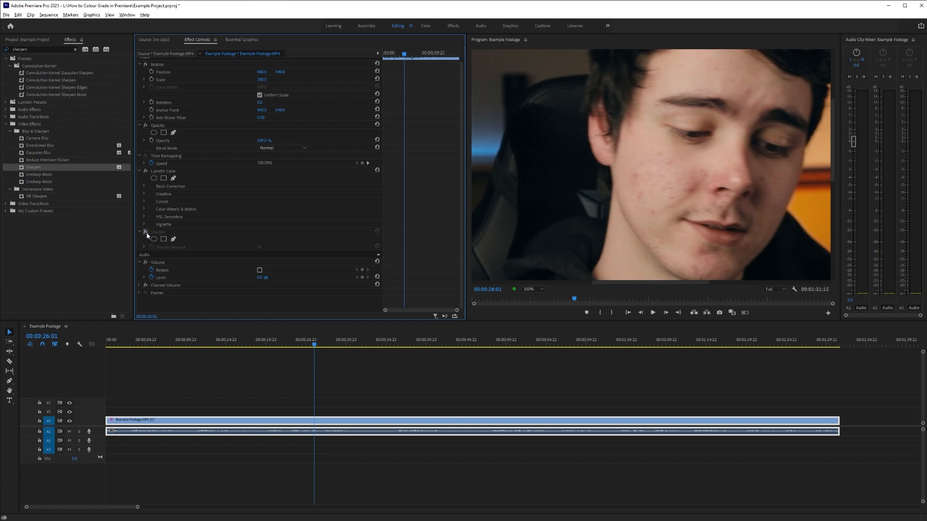
{"action": "left_click", "coordinate": [144, 231]}
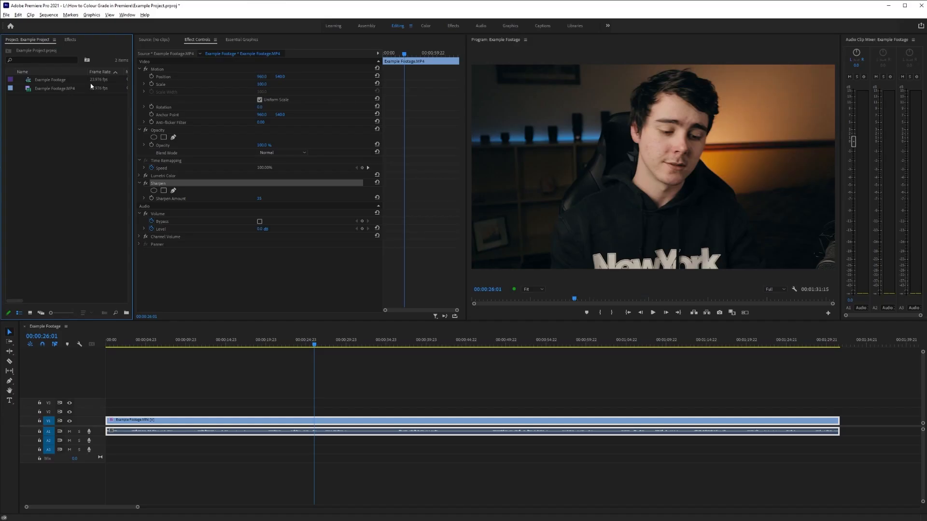
Open the new-item context menu from an empty area of the Project panel
{"action": "right_click", "coordinate": [31, 132]}
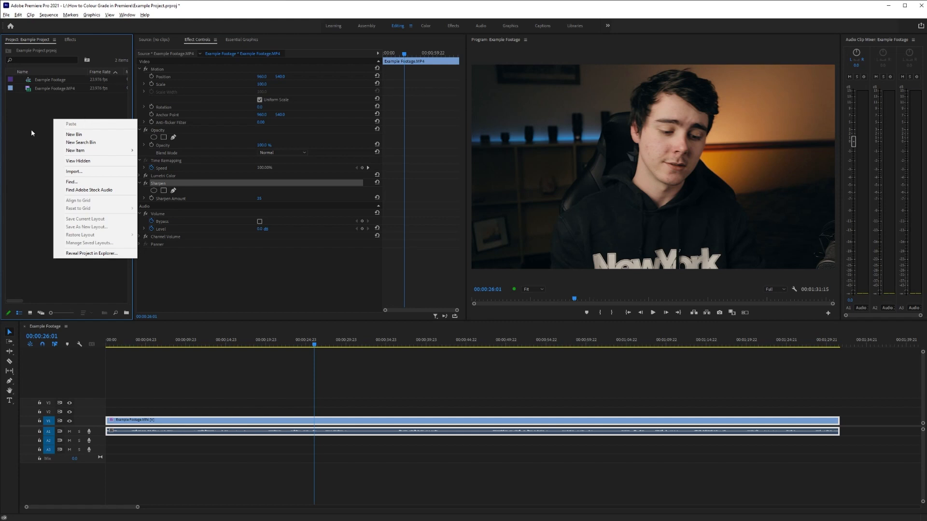